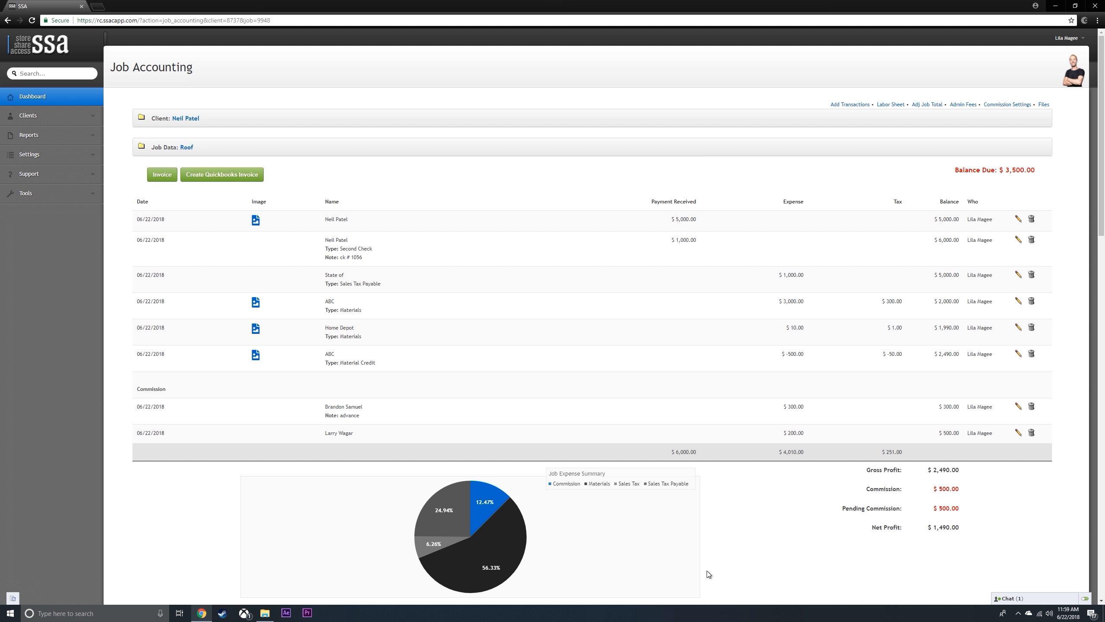
mouse_move(891, 104)
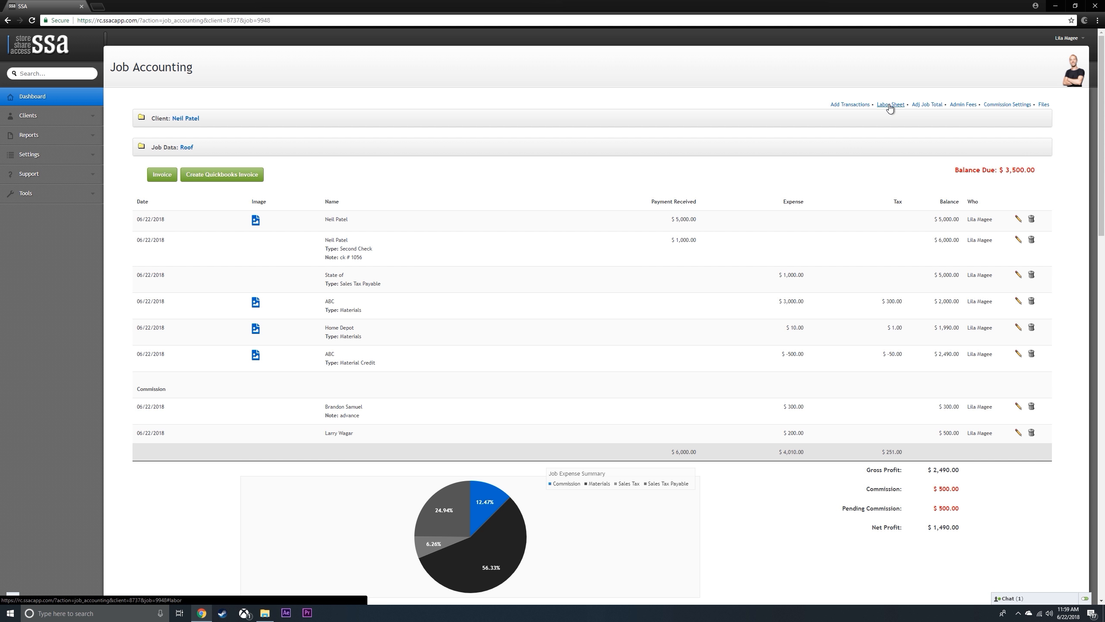
Step: Go to the job's Labor Sheets list and choose the Roofing sheet
click(890, 104)
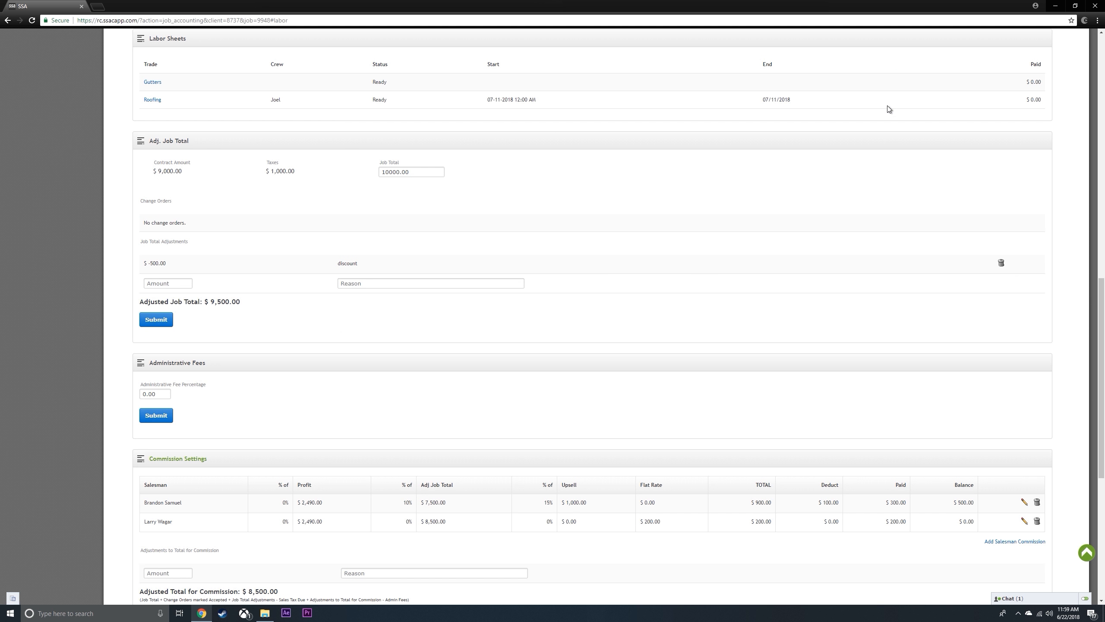
mouse_move(142, 112)
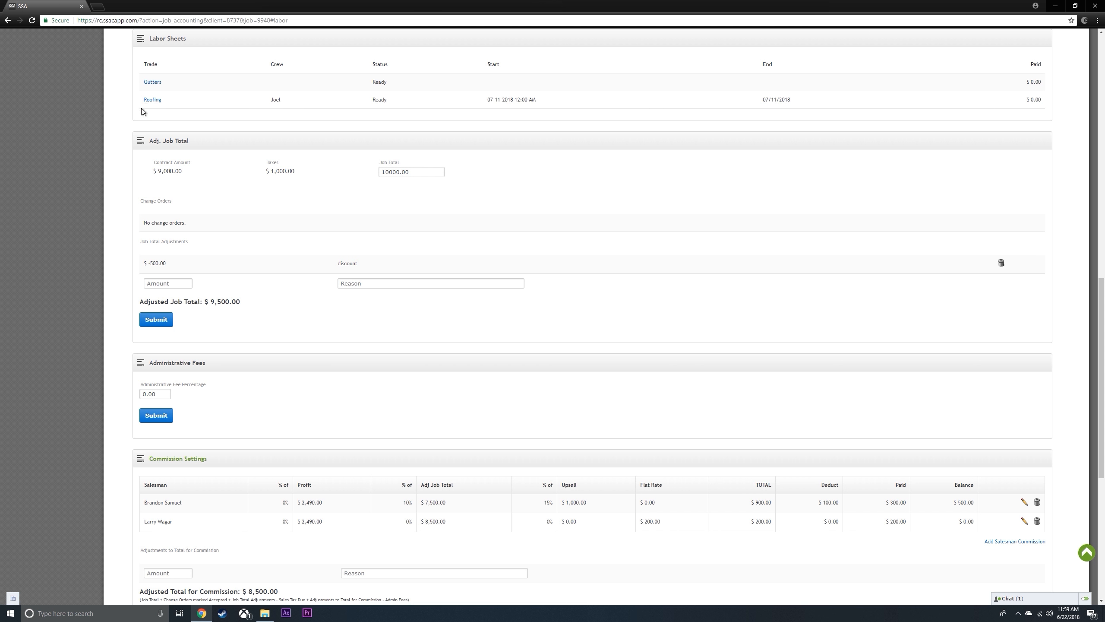
click(152, 100)
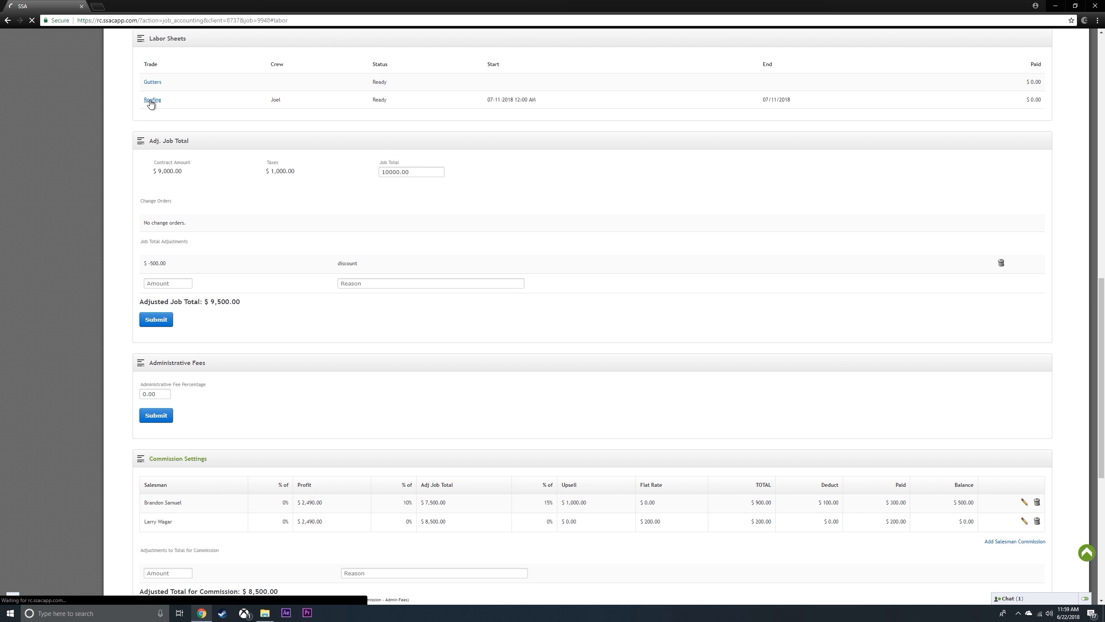
Step: Open the Roofing labor sheet invoice showing the Shingles and Hip/Ridge lines
click(152, 99)
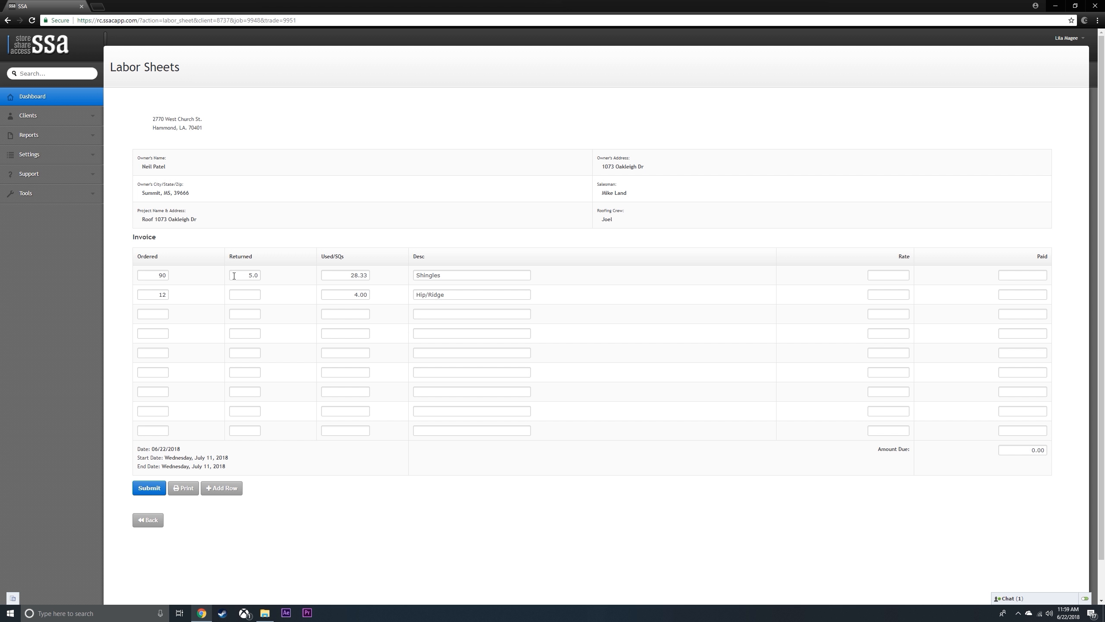
mouse_move(247, 276)
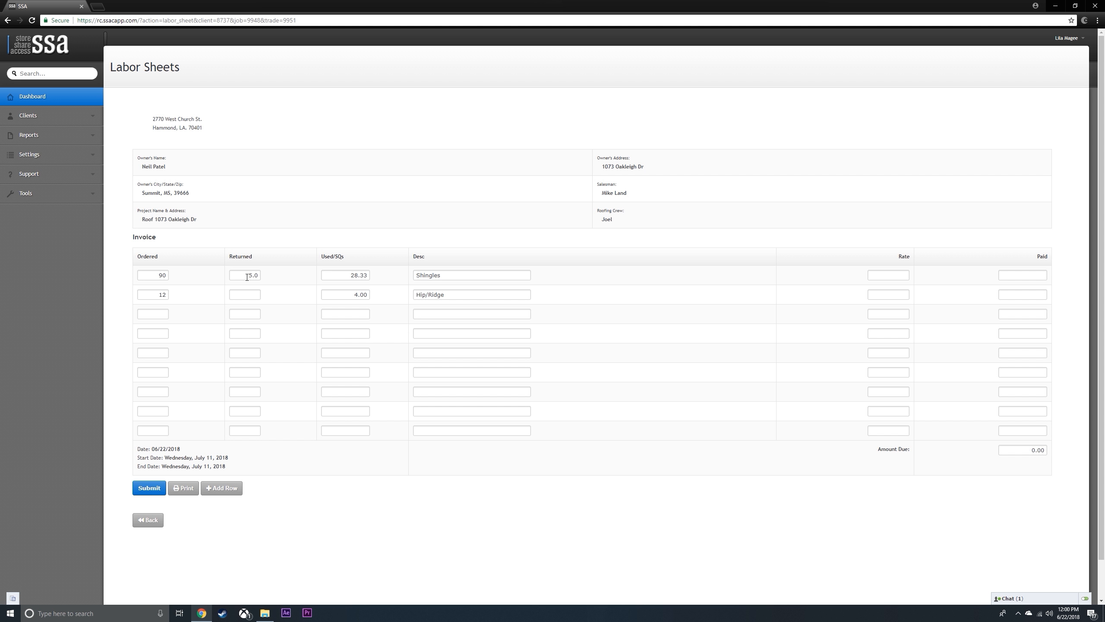
mouse_move(344, 272)
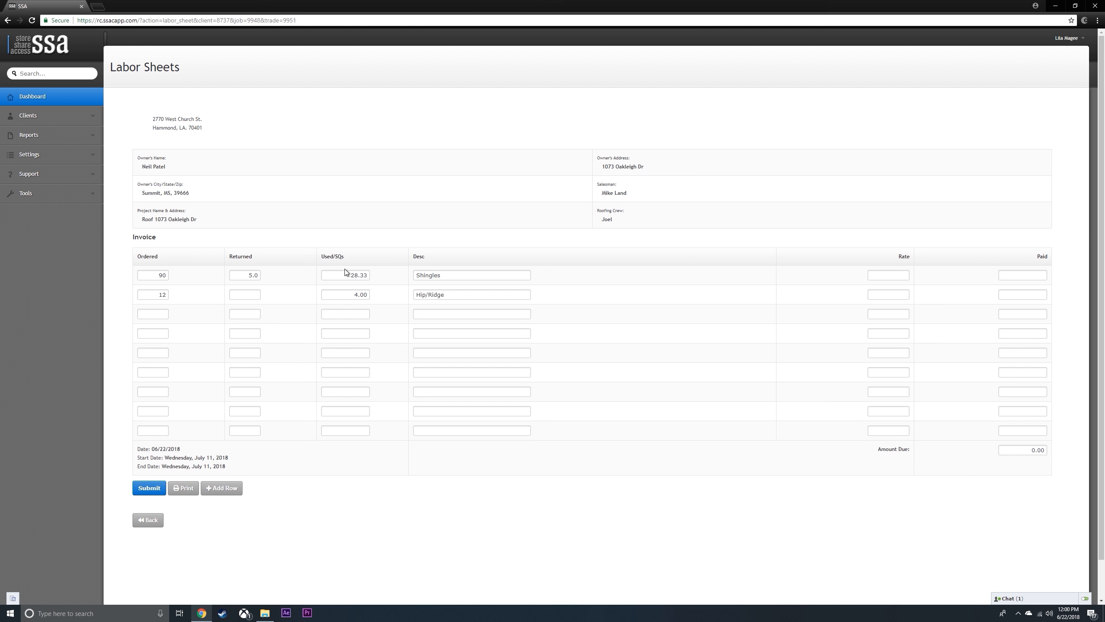
mouse_move(331, 285)
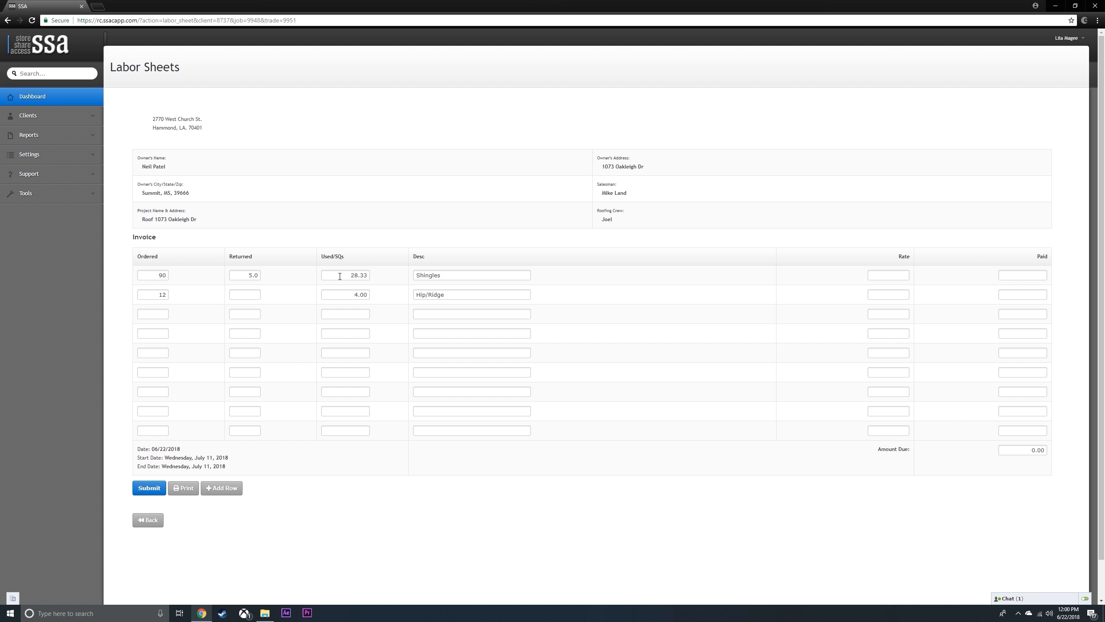
mouse_move(345, 284)
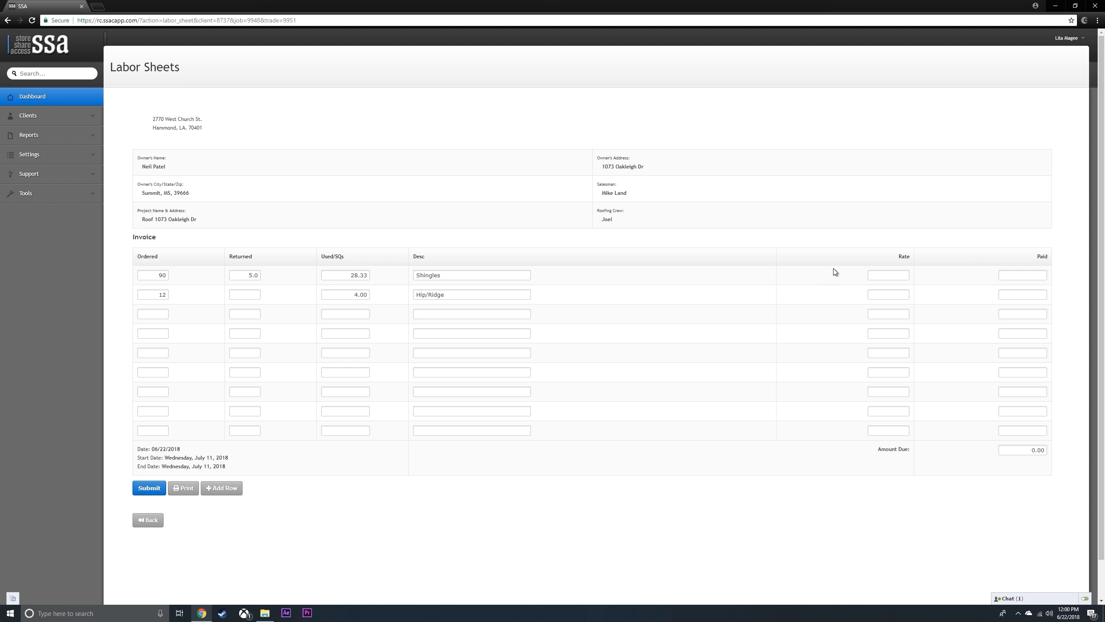
Step: Enter rate 60 for Shingles and rate 65 for Hip/Ridge
click(889, 276)
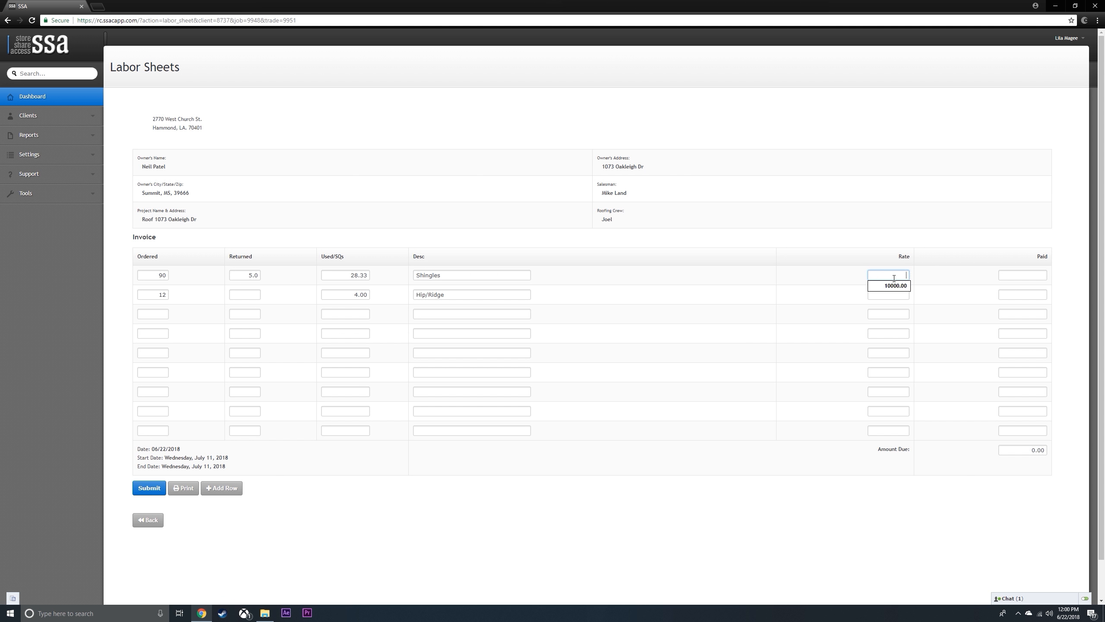
text(60)
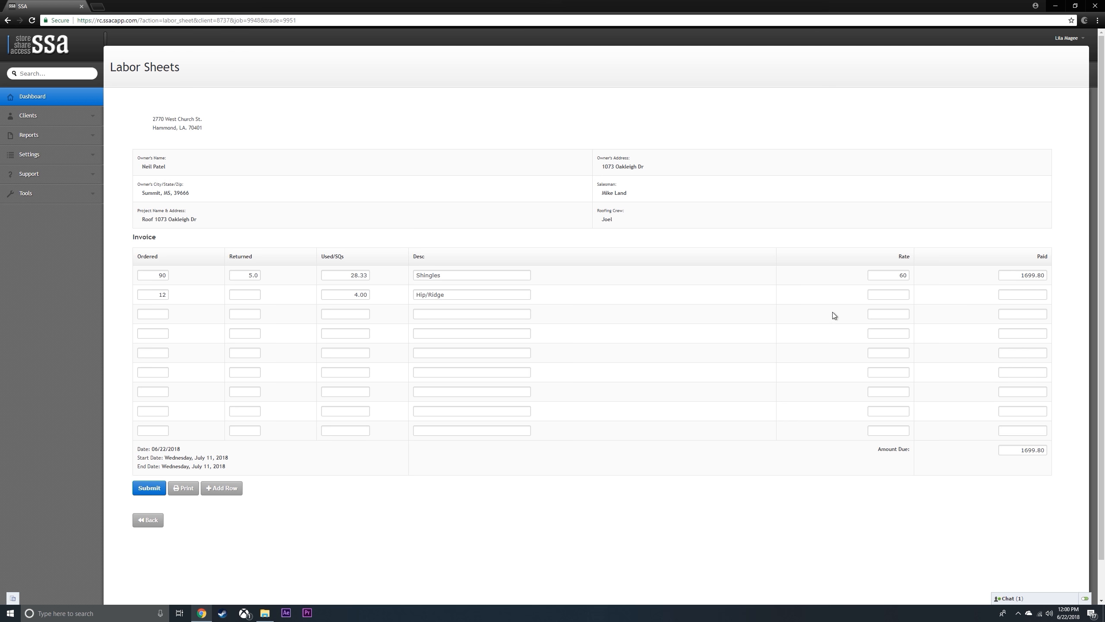
click(888, 295)
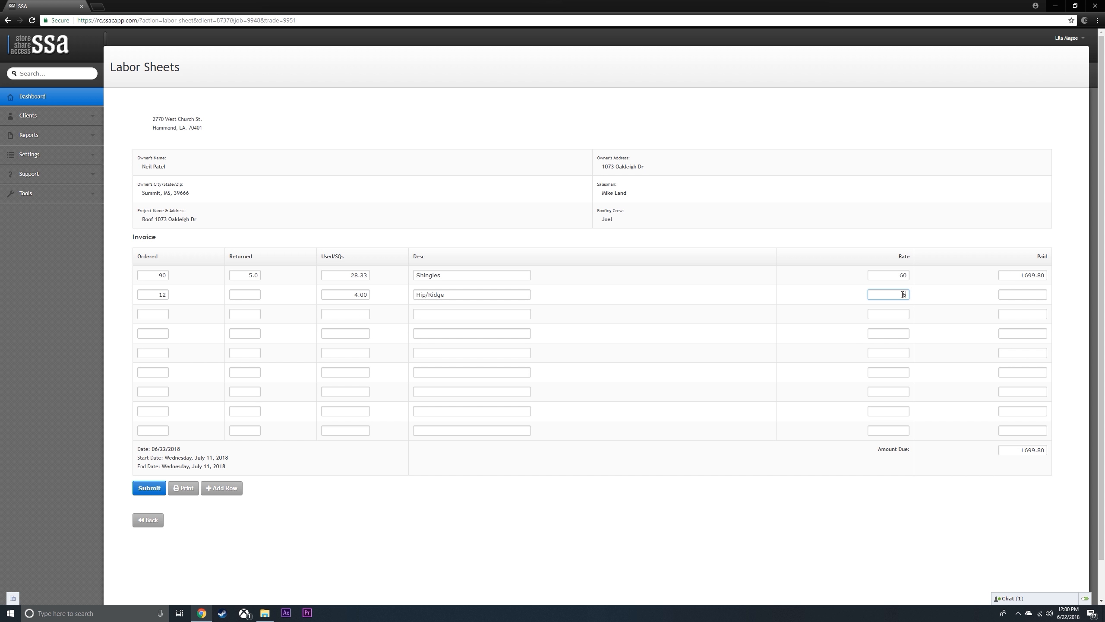
text(65)
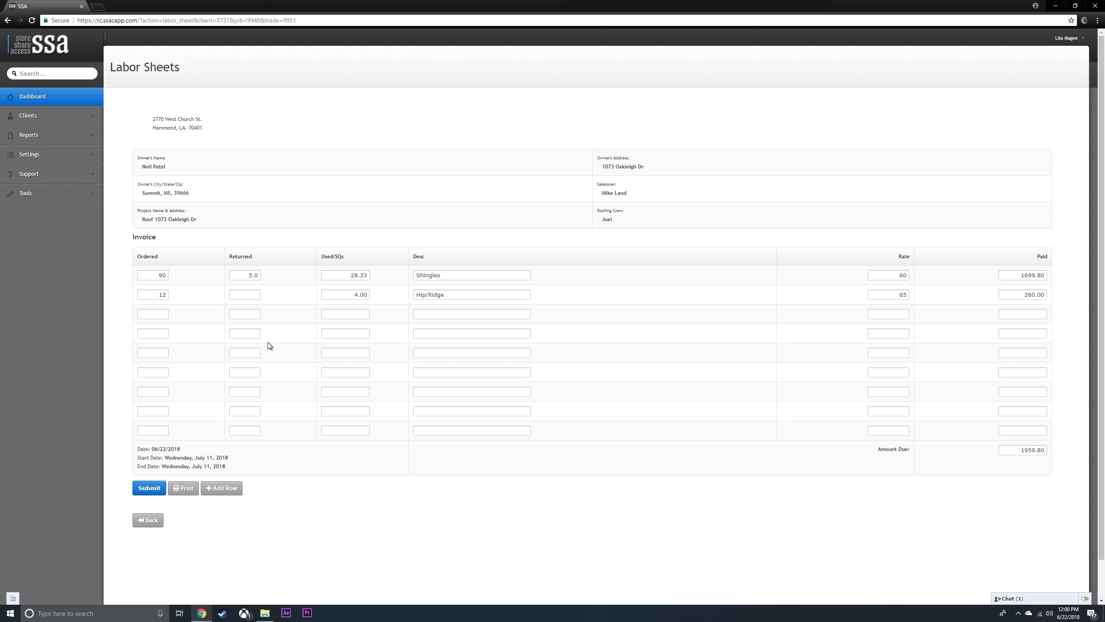
mouse_move(279, 352)
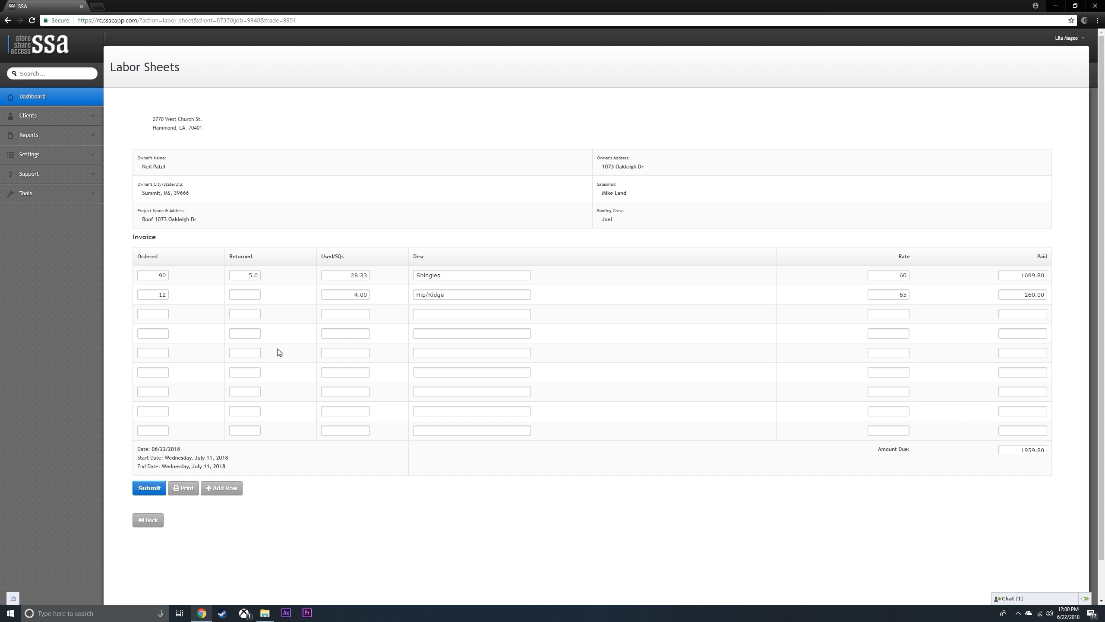
mouse_move(380, 327)
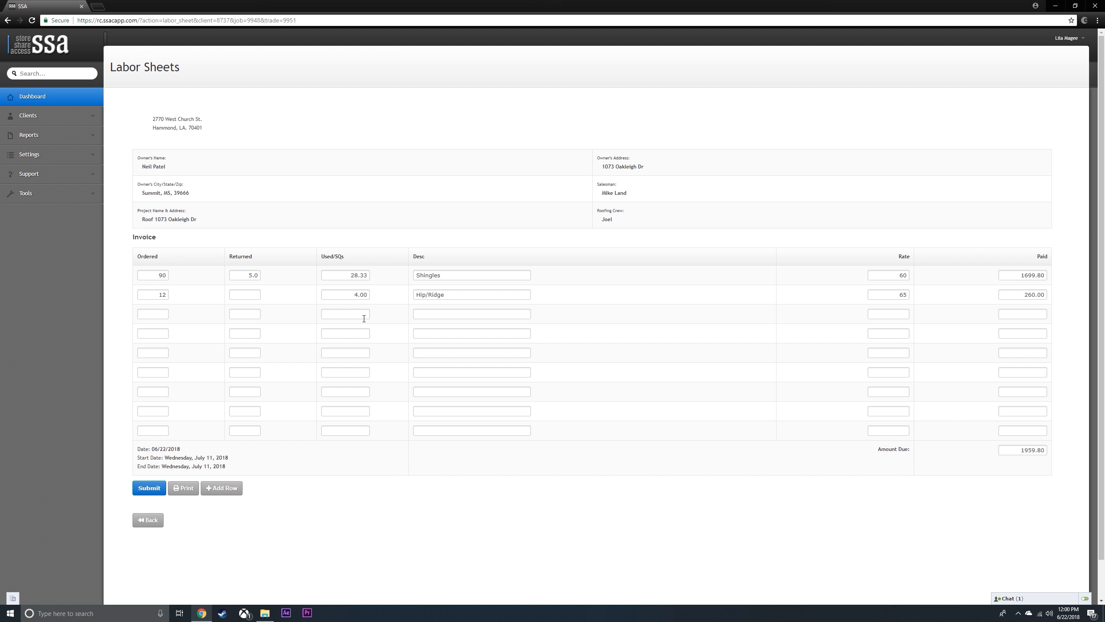
Step: Fill the third invoice row: 10 squares, 'high pitch 12/12', rate 10
click(345, 314)
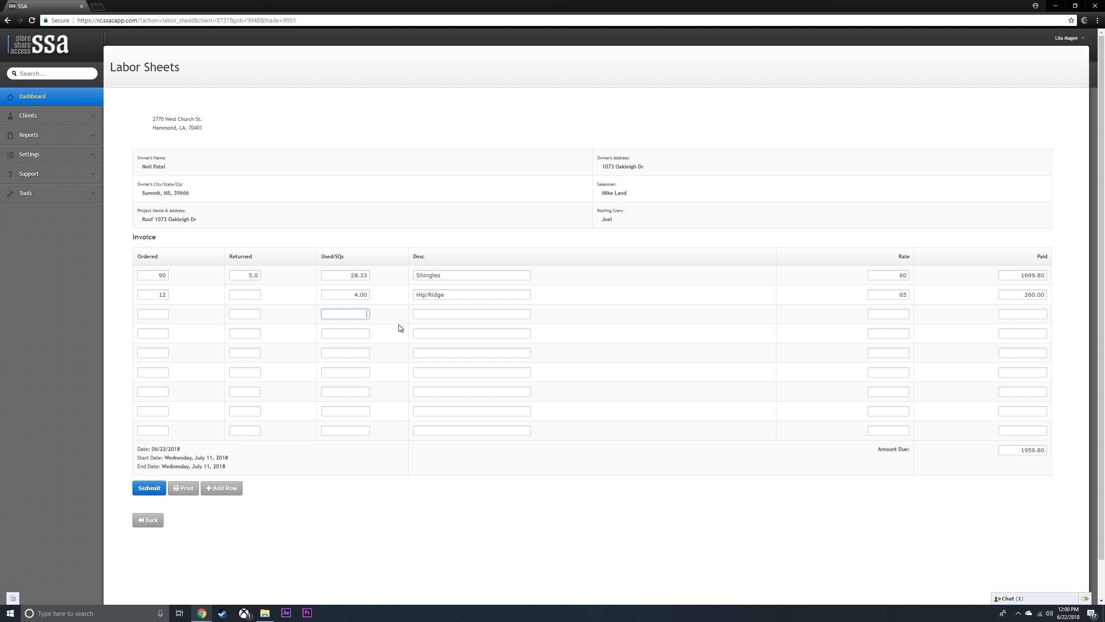
text(10)
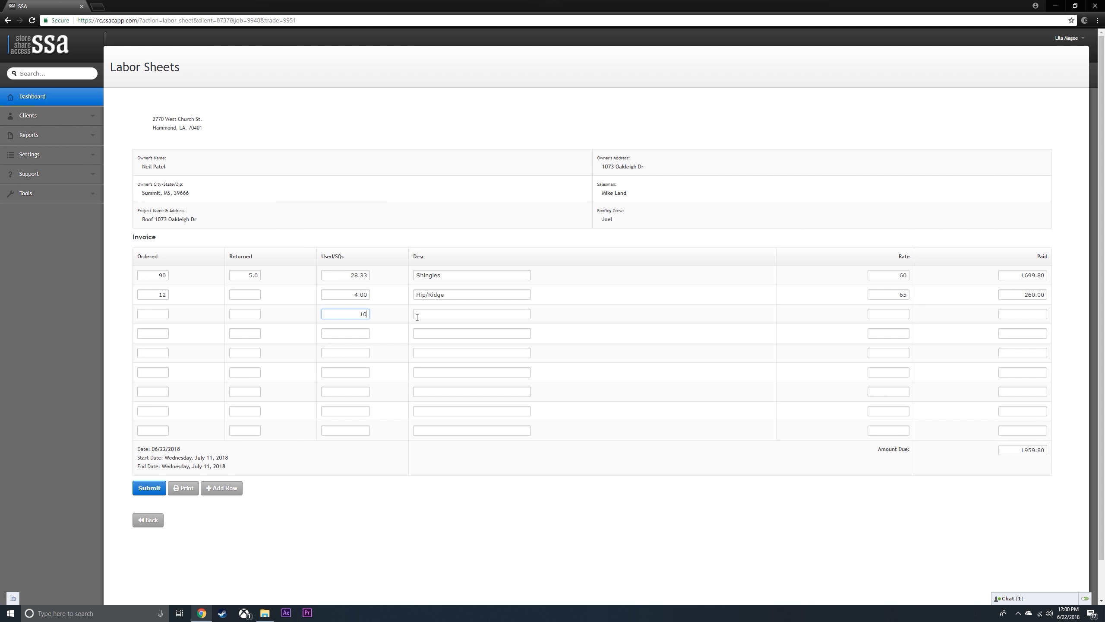
click(471, 314)
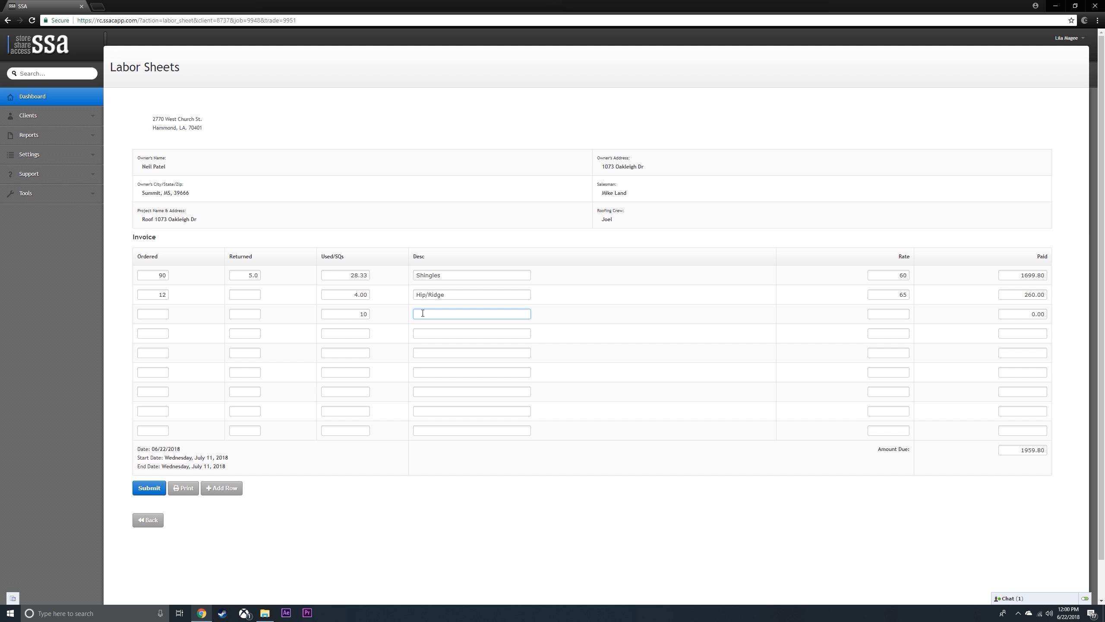
text(high)
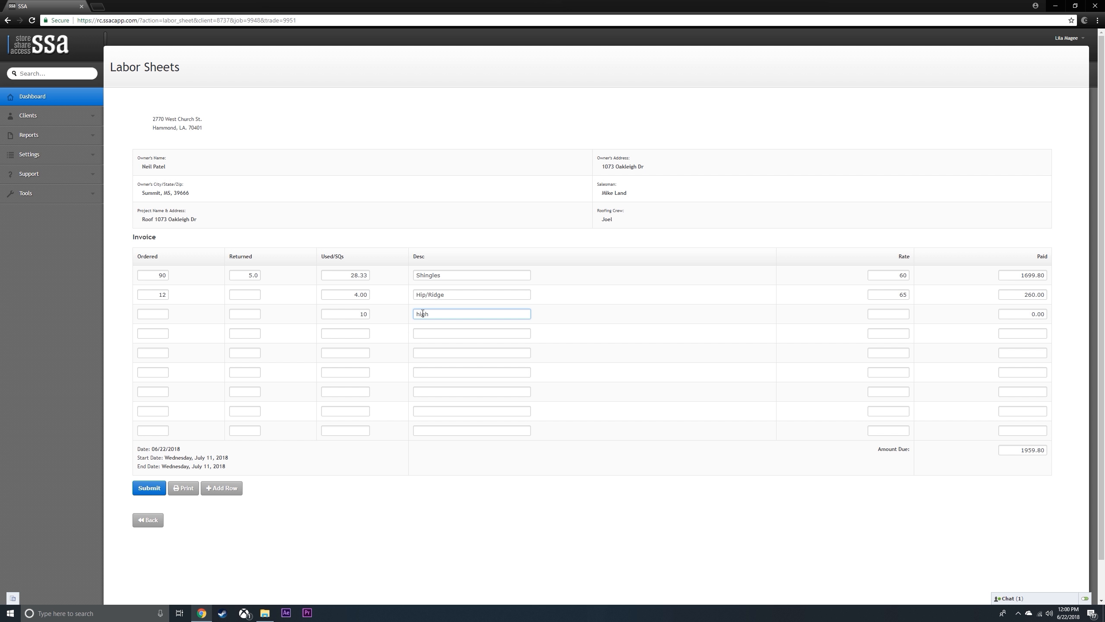
text(pitch 12/12)
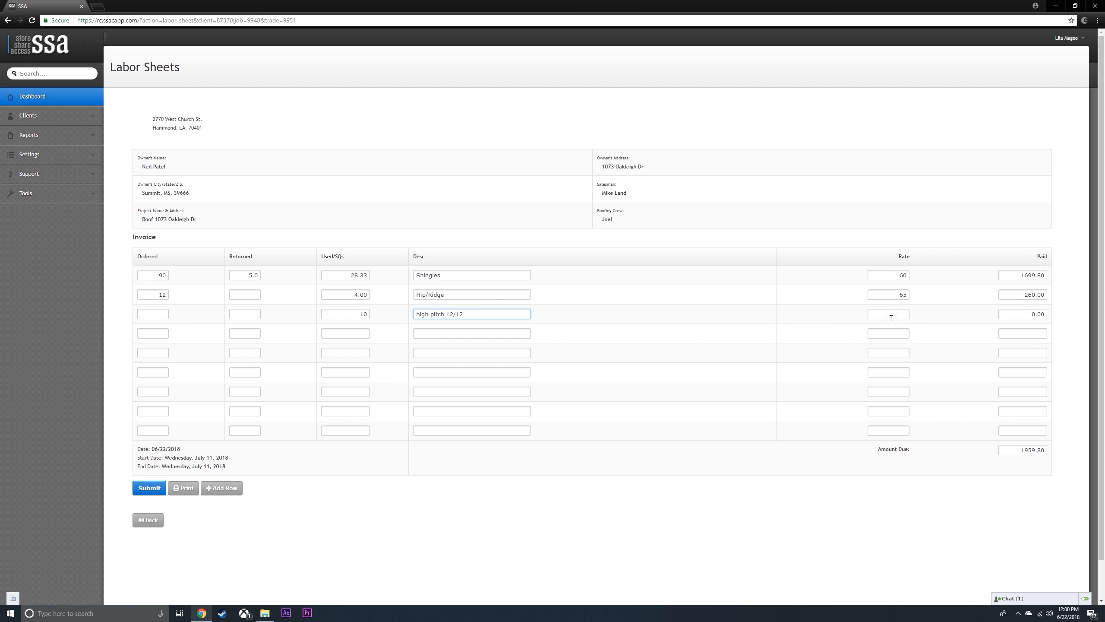
mouse_move(908, 311)
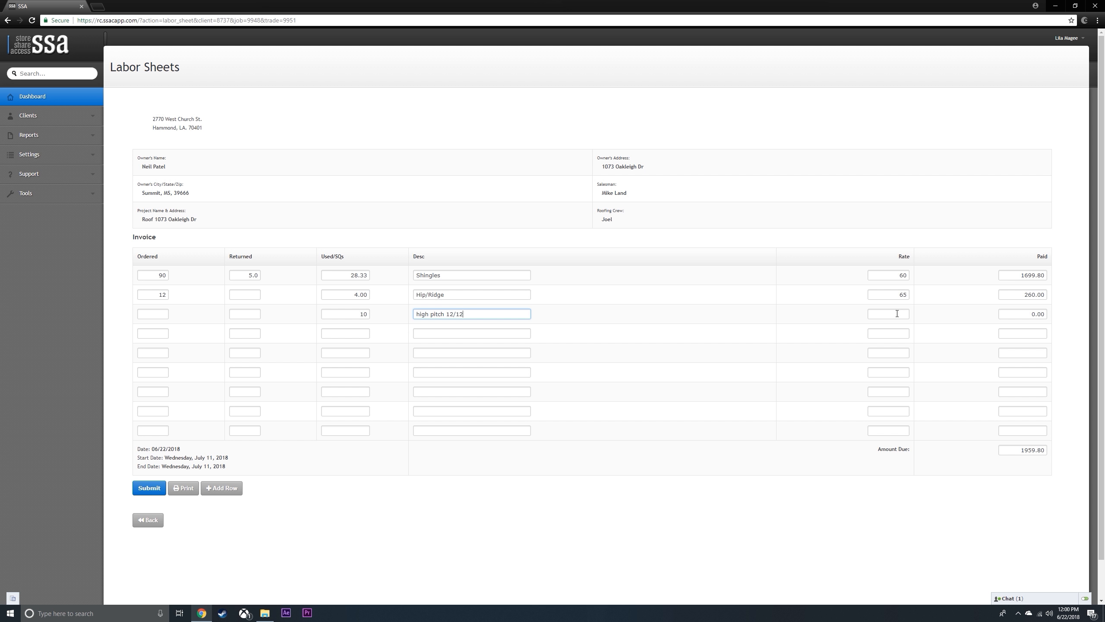
click(888, 313)
text(10)
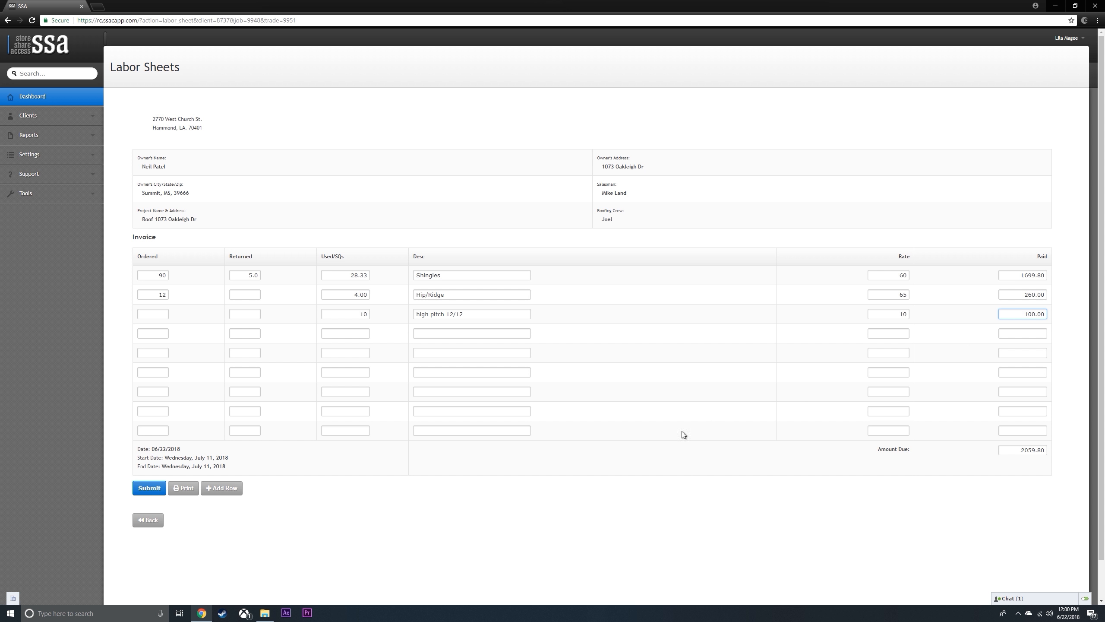
click(346, 333)
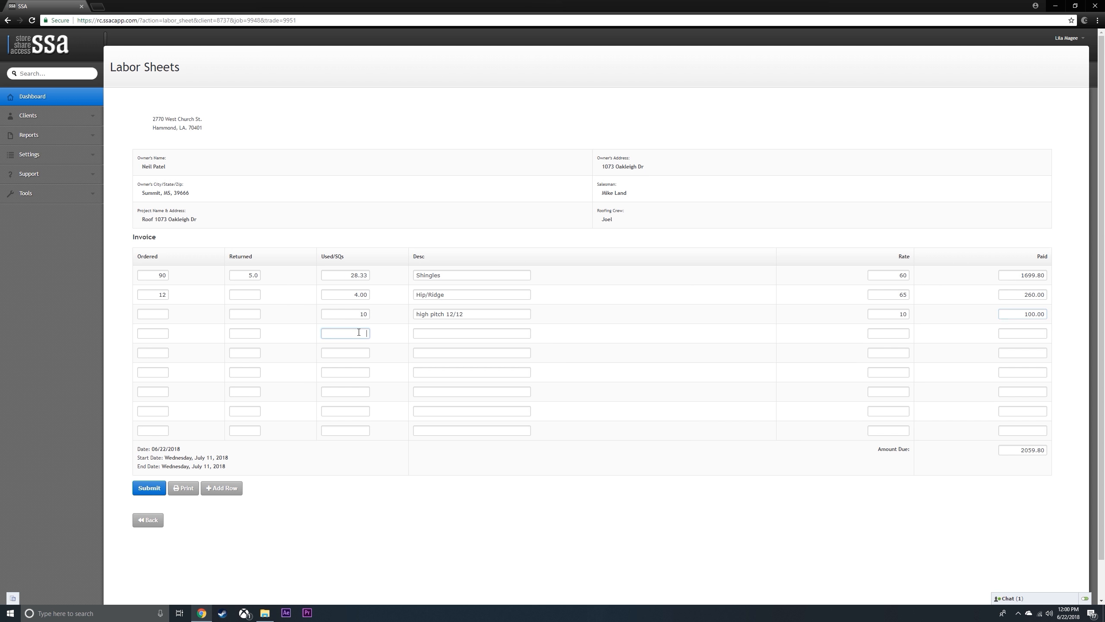
mouse_move(377, 341)
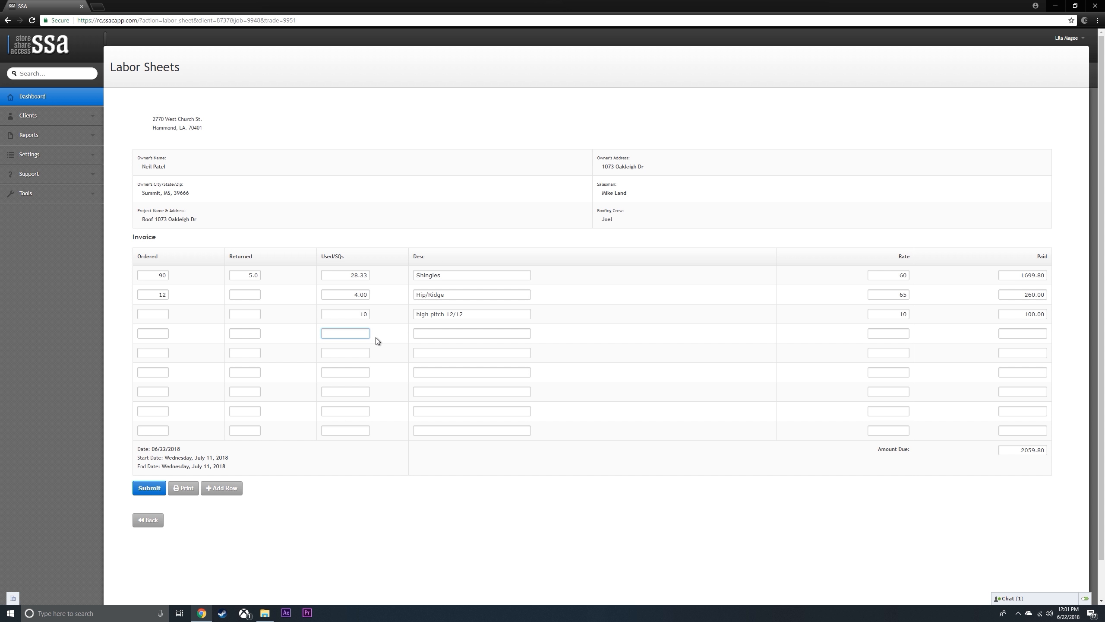
Step: Fill the fourth invoice row with 2 plywood at rate 20
text(2)
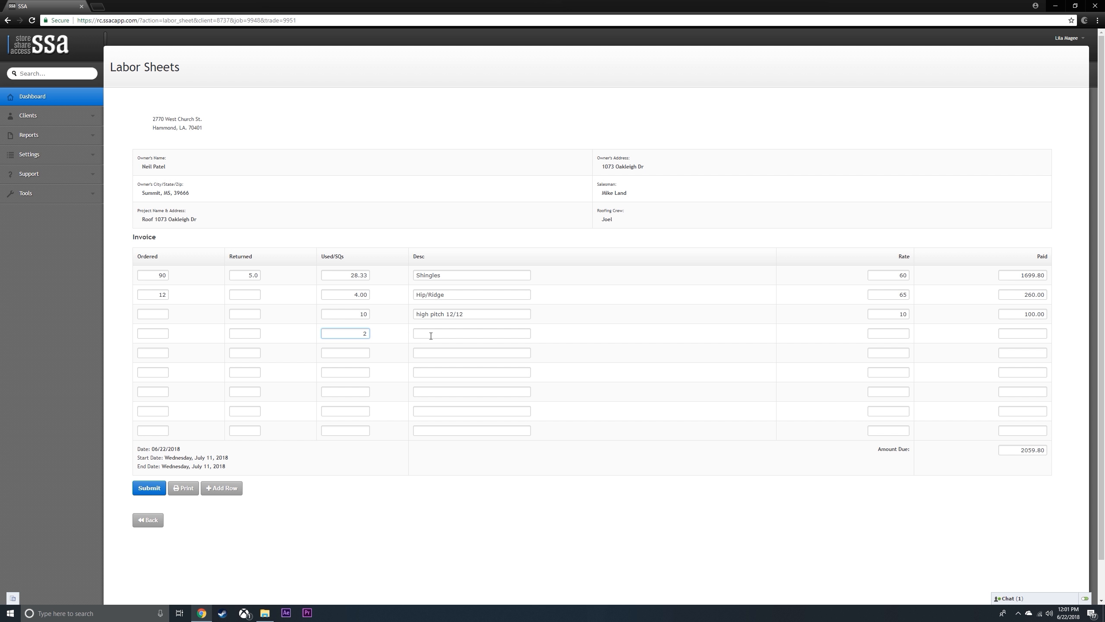
click(472, 333)
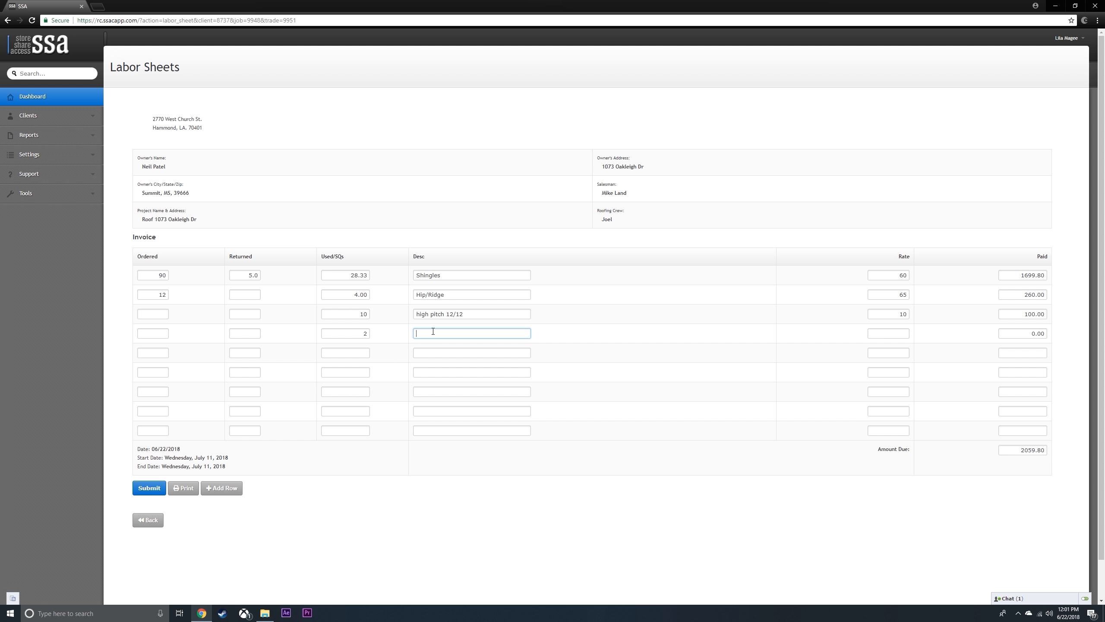
text(p)
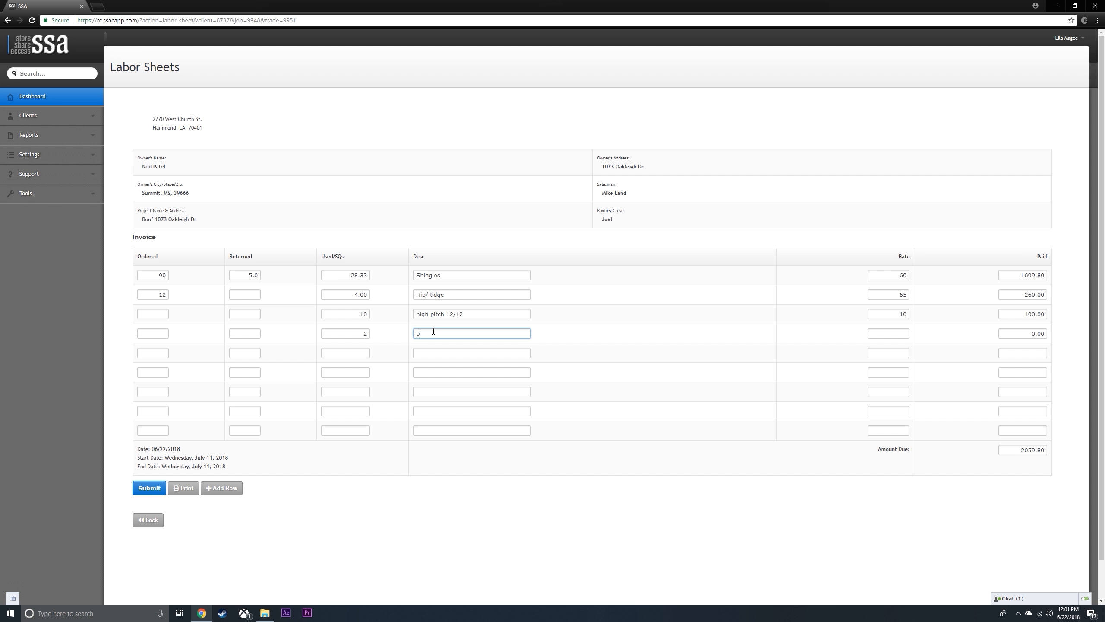
text(lw)
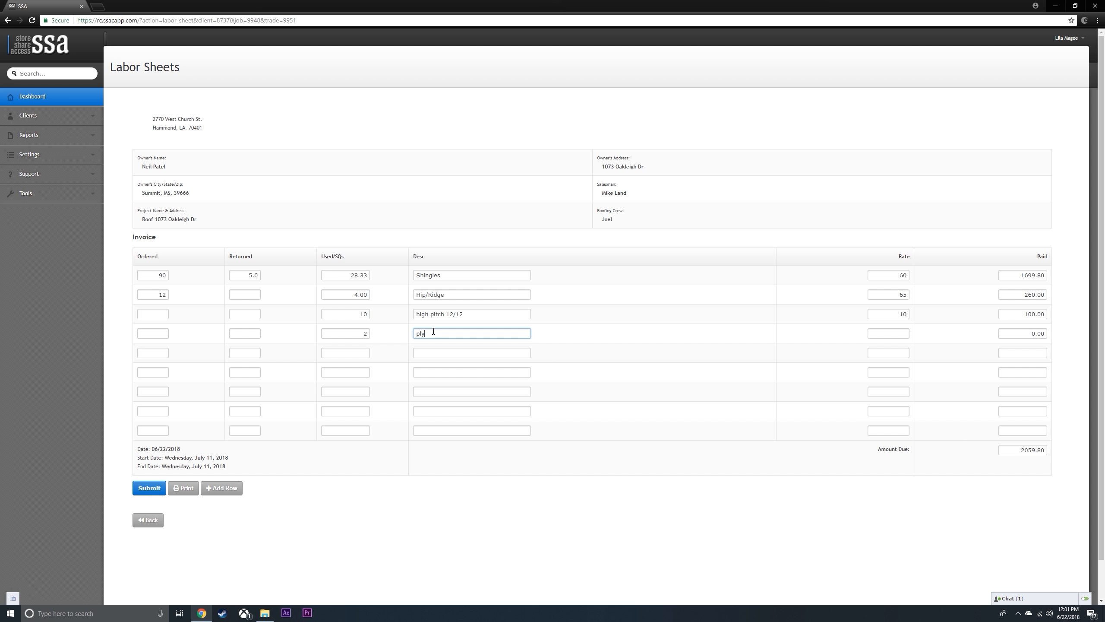
text(wood)
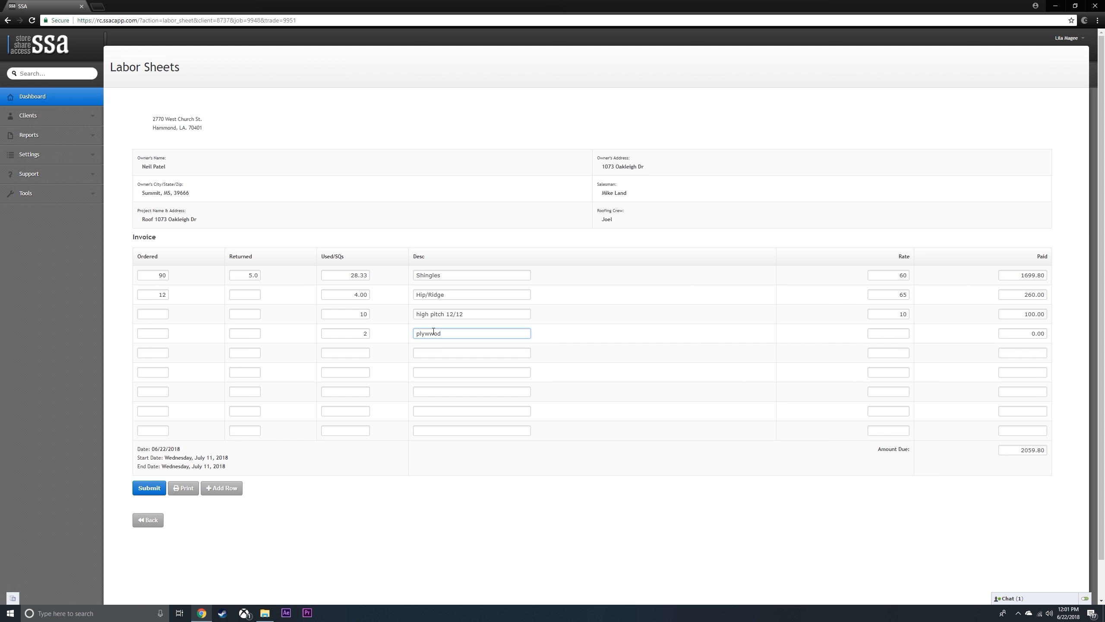
click(889, 333)
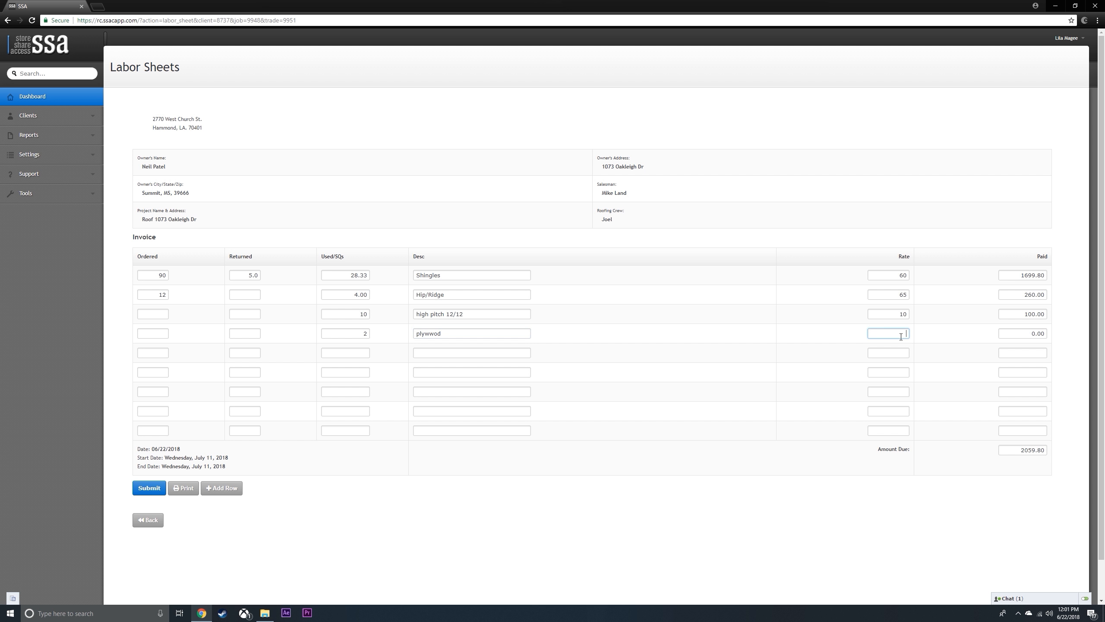
text(20)
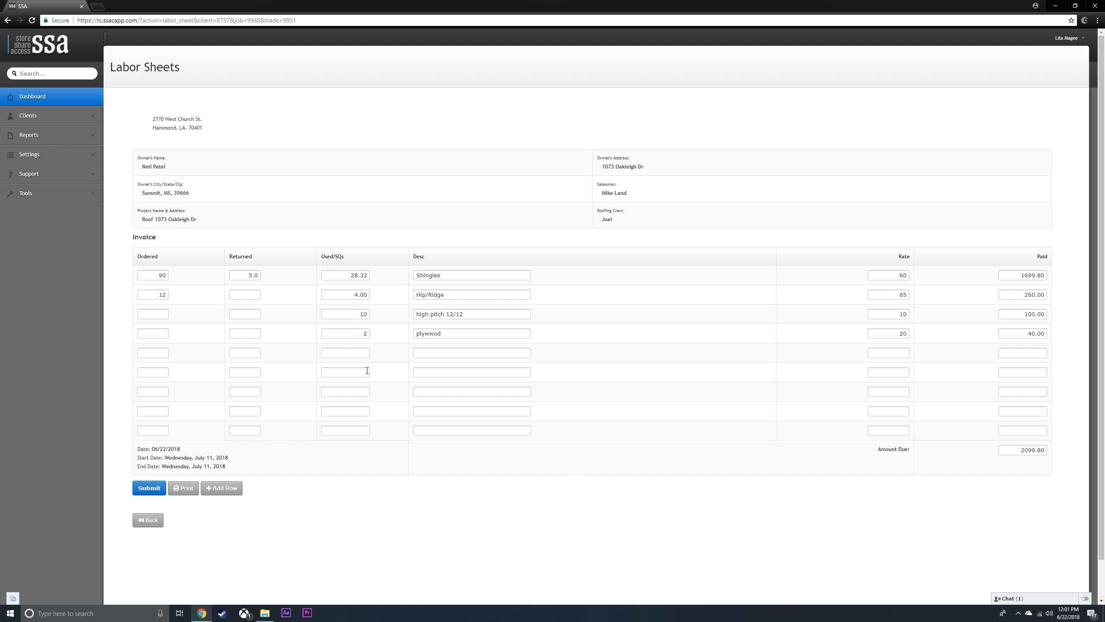
Step: Add an Advance row of 1 at rate -500 and recalculate the totals
click(345, 372)
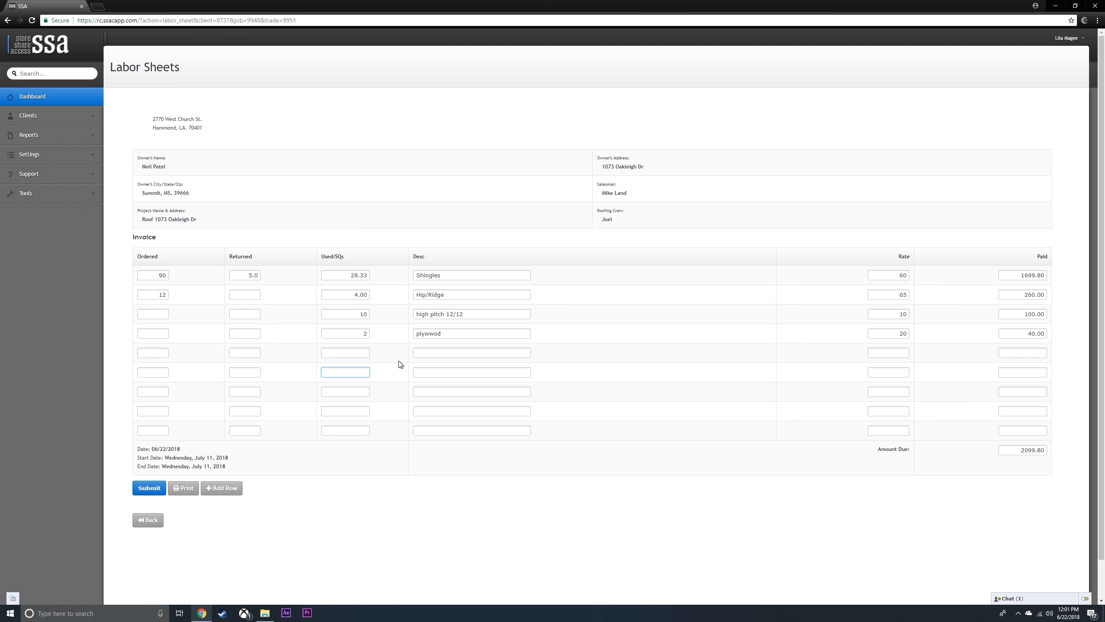
text(11)
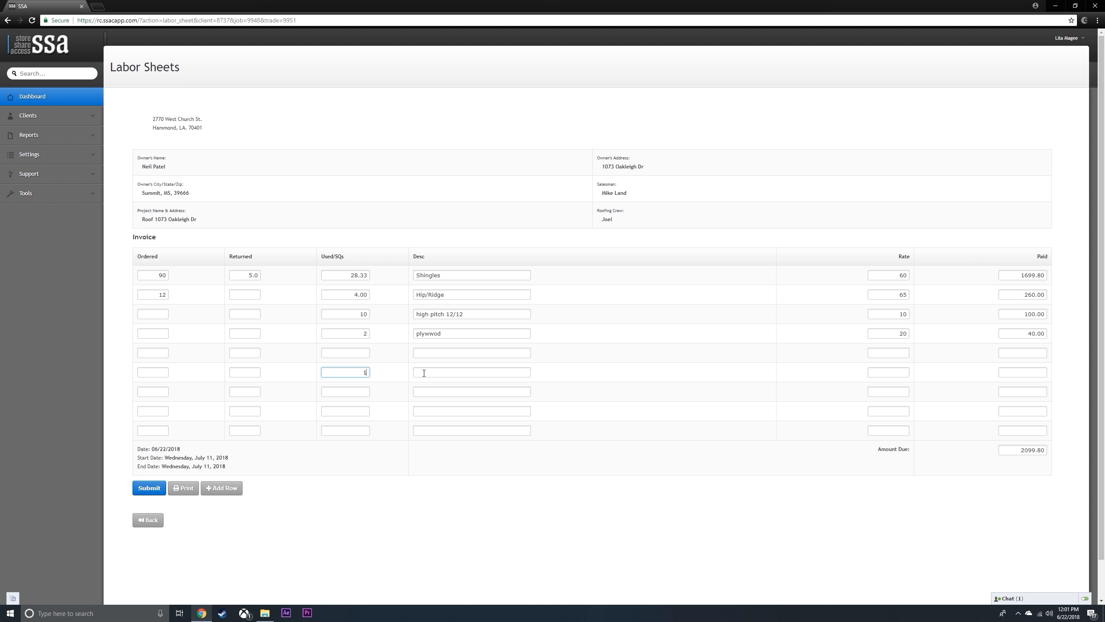
text(A)
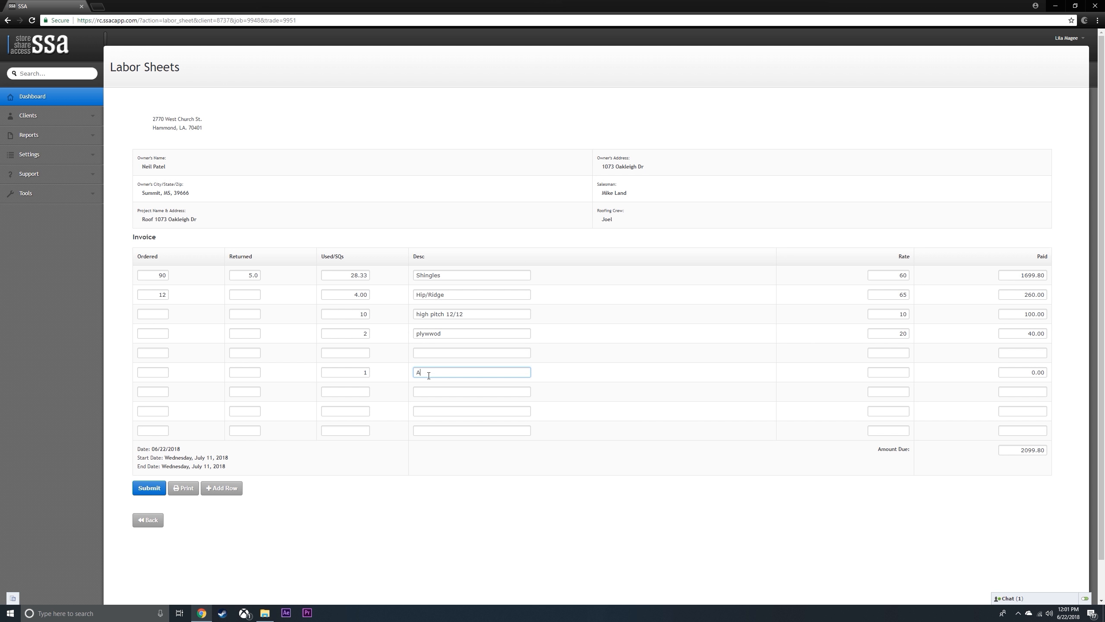
text(d)
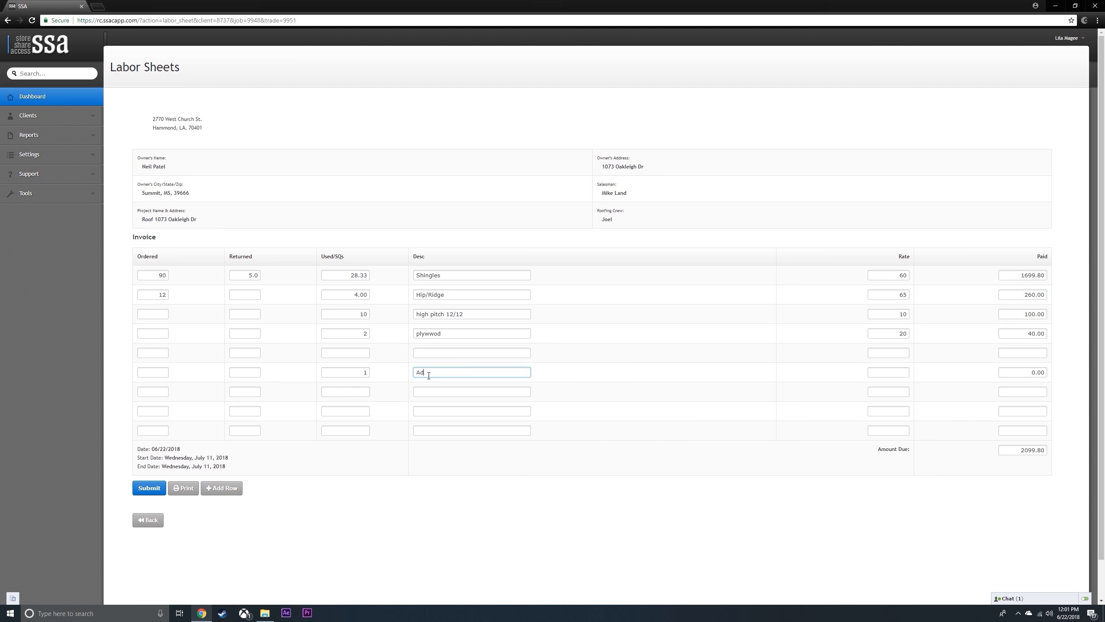
text(v)
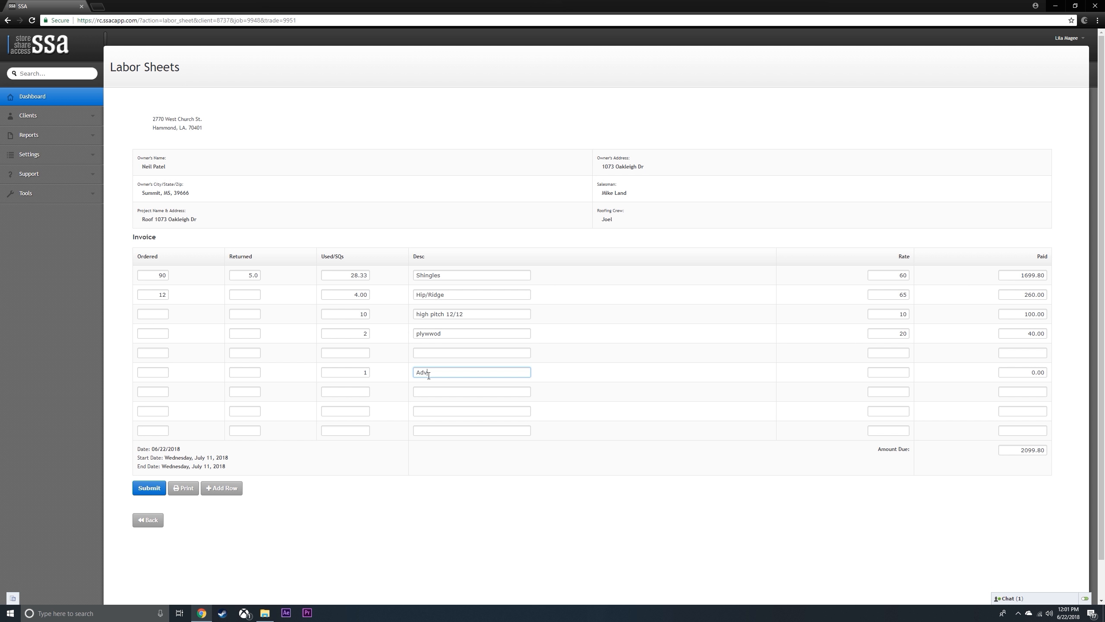
text(ance)
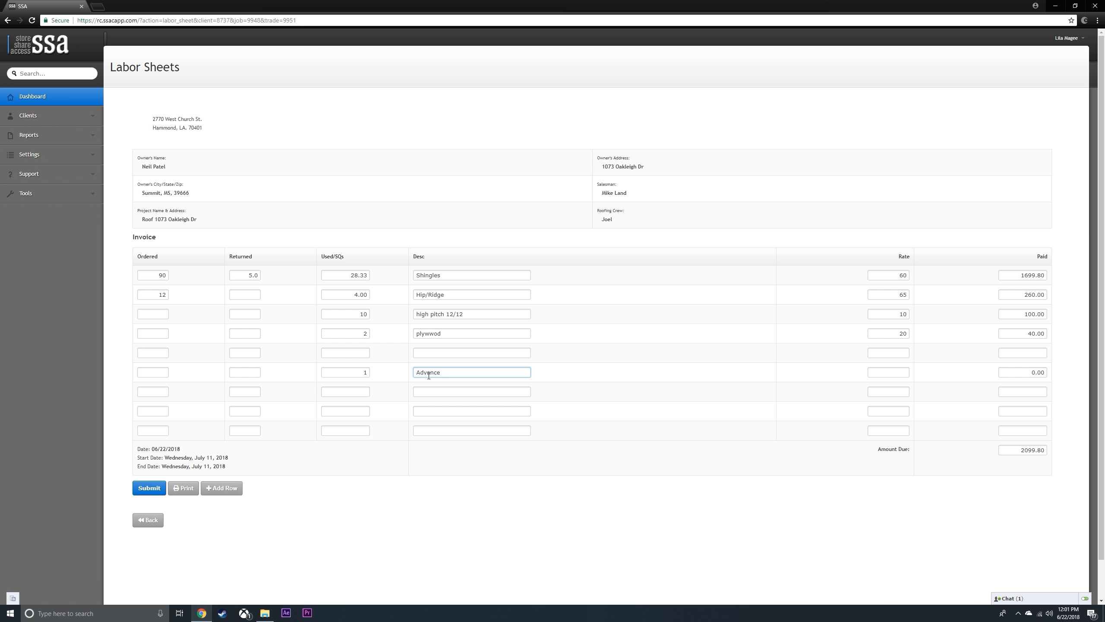
click(888, 371)
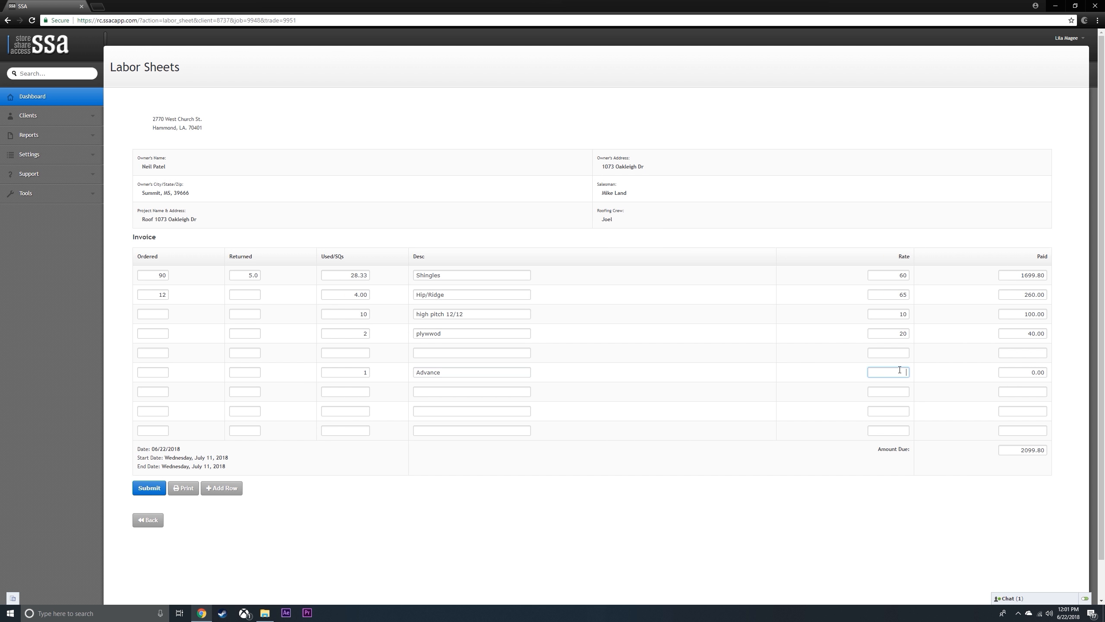
text(-500)
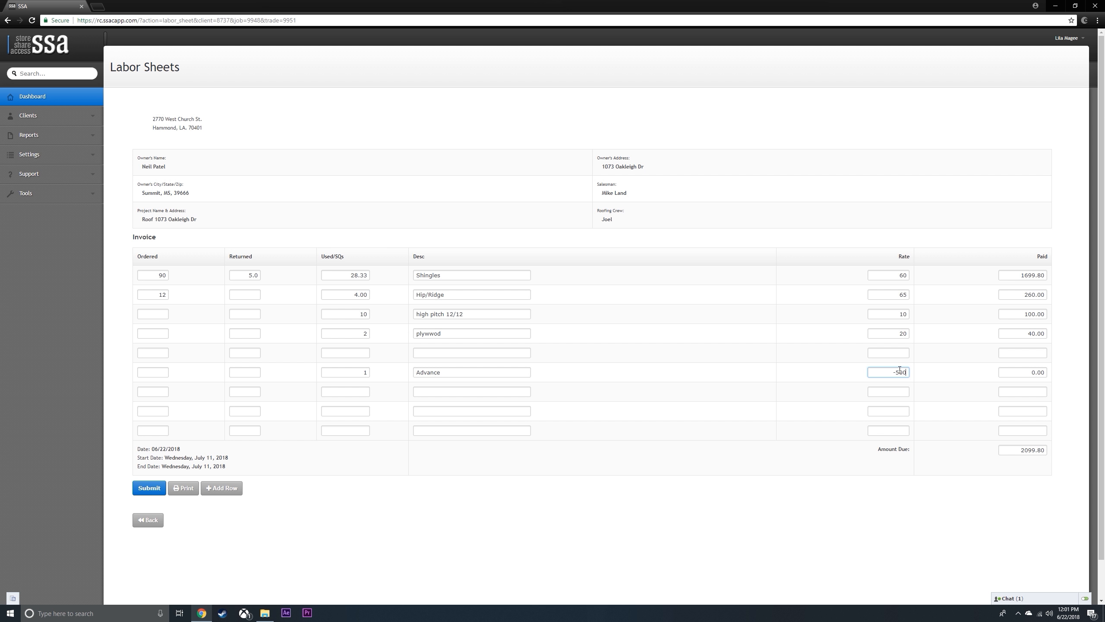
key(Tab)
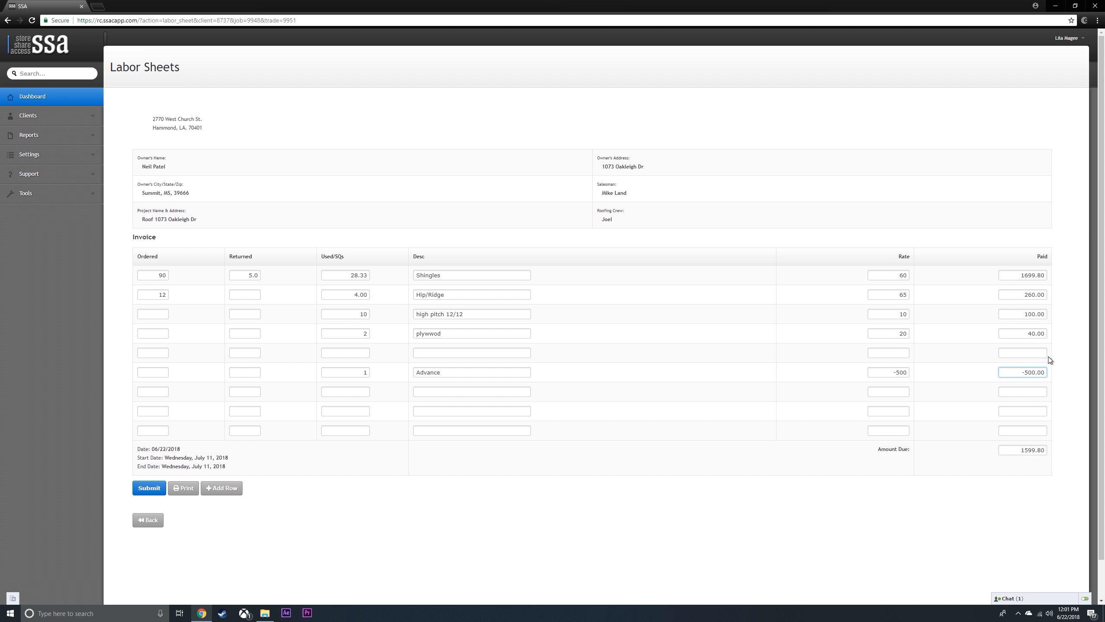
mouse_move(1022, 479)
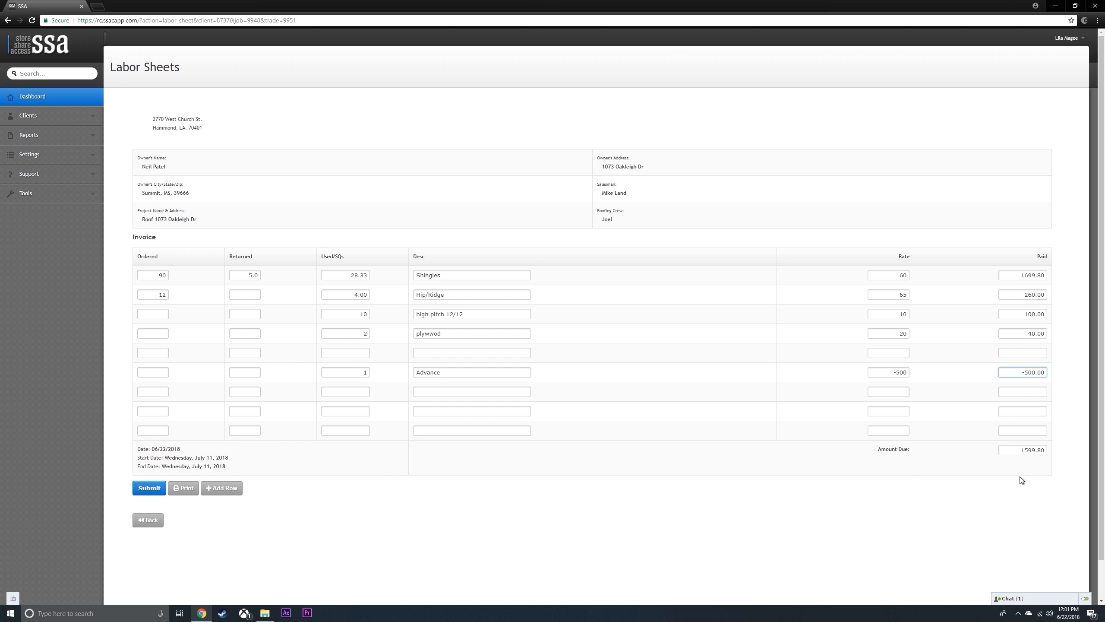
mouse_move(1037, 459)
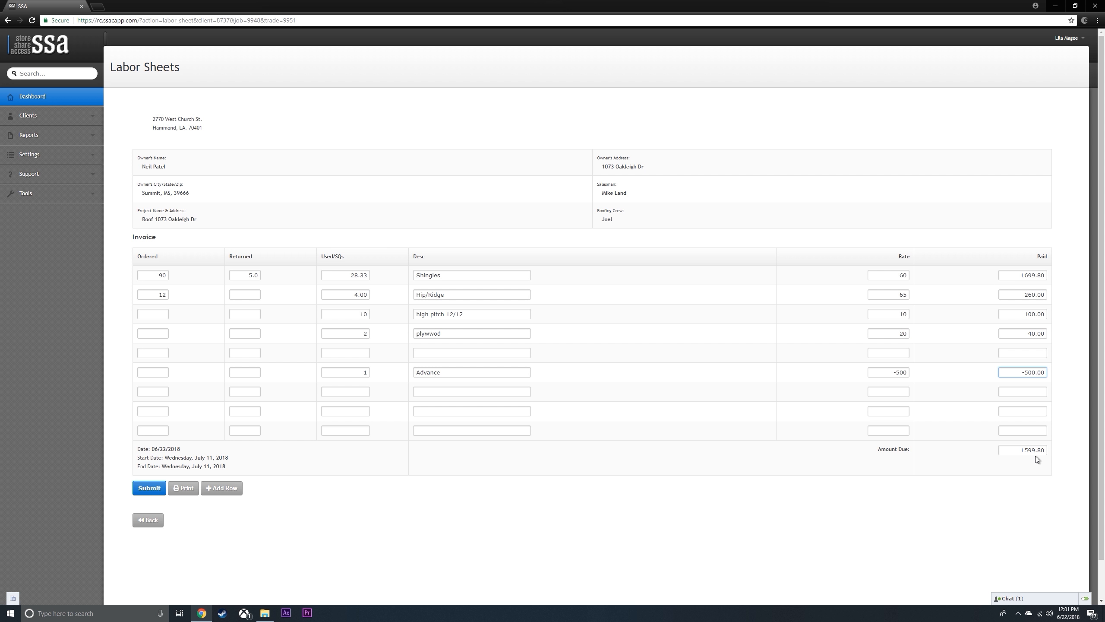
mouse_move(153, 342)
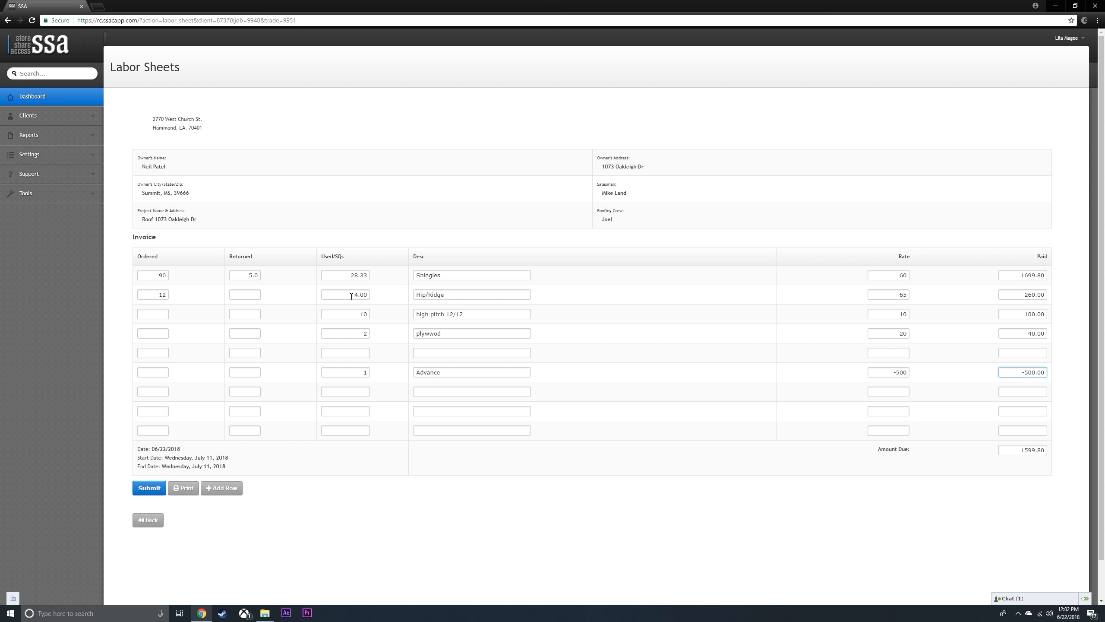
Step: Change the Hip/Ridge Used/SQs from 4.00 to 2.40
click(345, 294)
text(2)
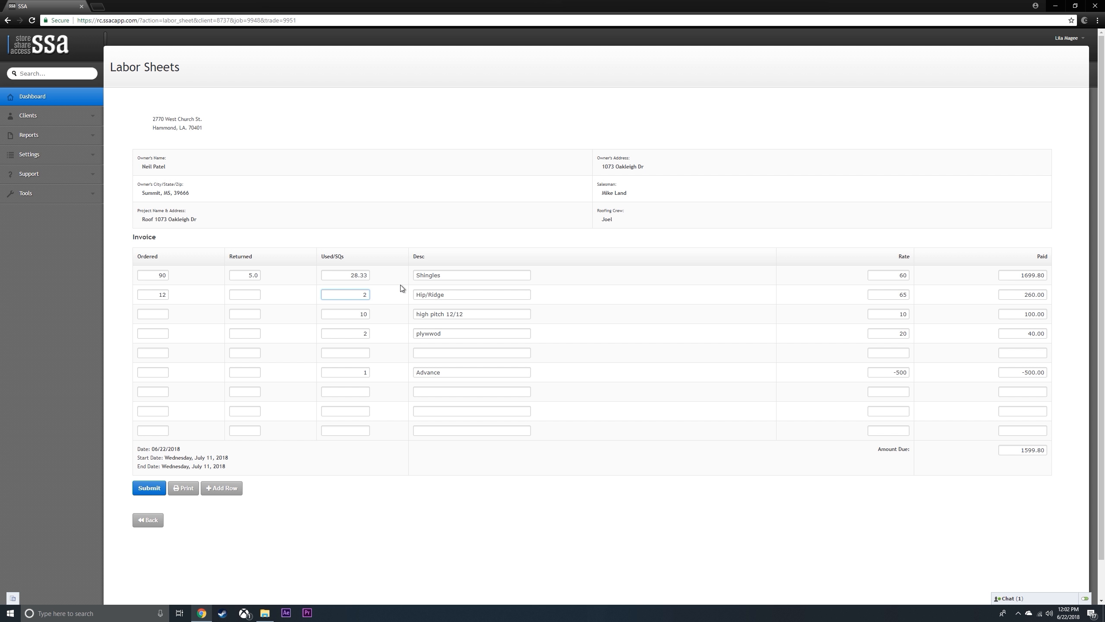
text(.20)
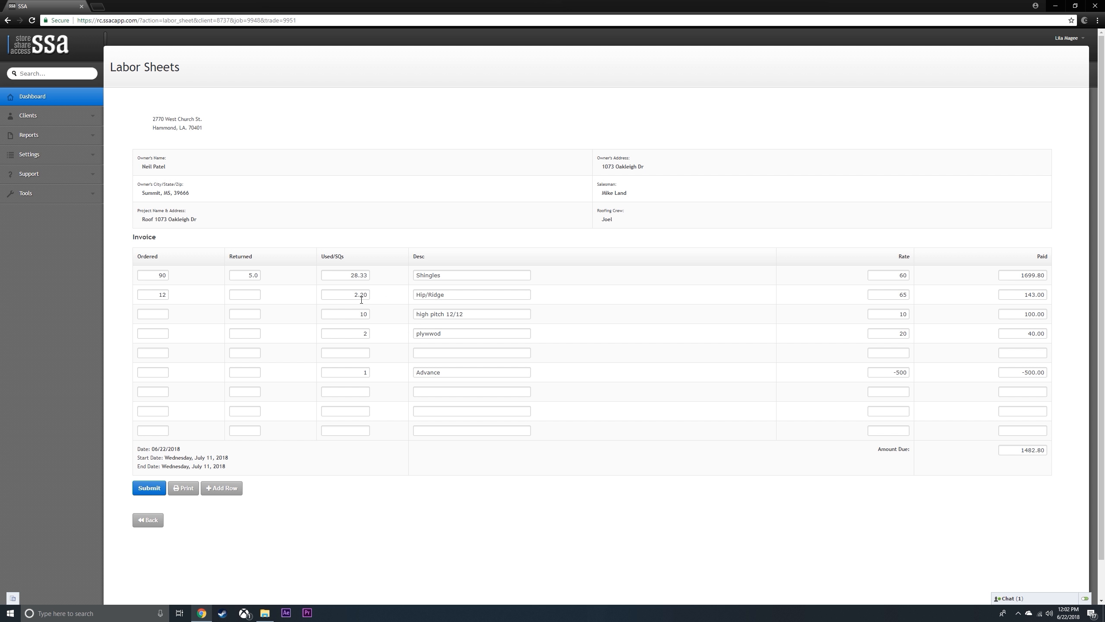
click(345, 295)
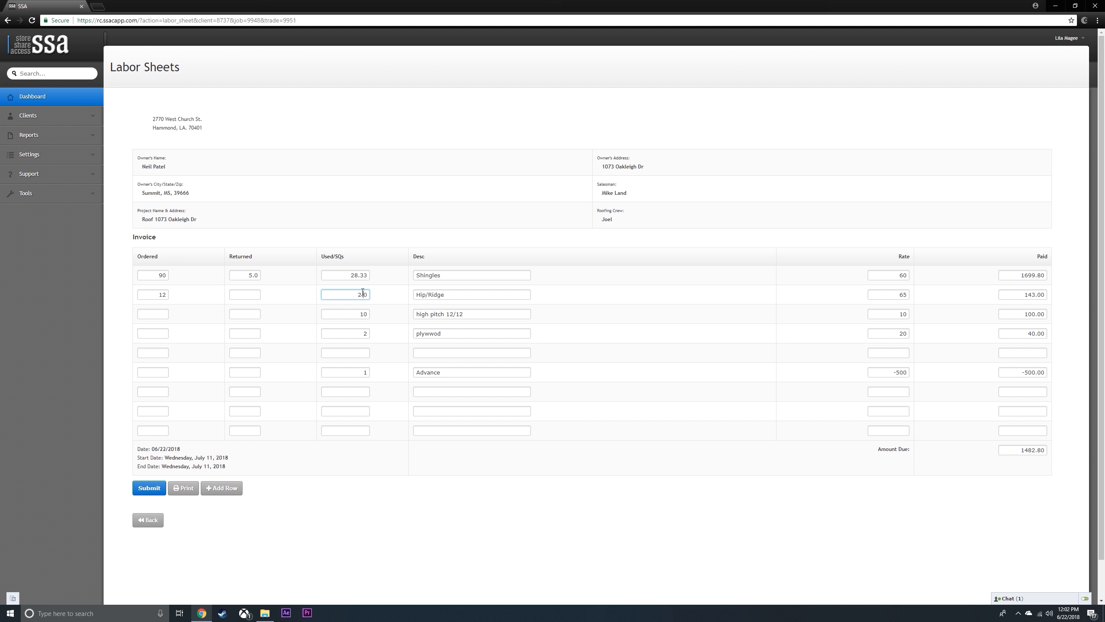
text(2.40)
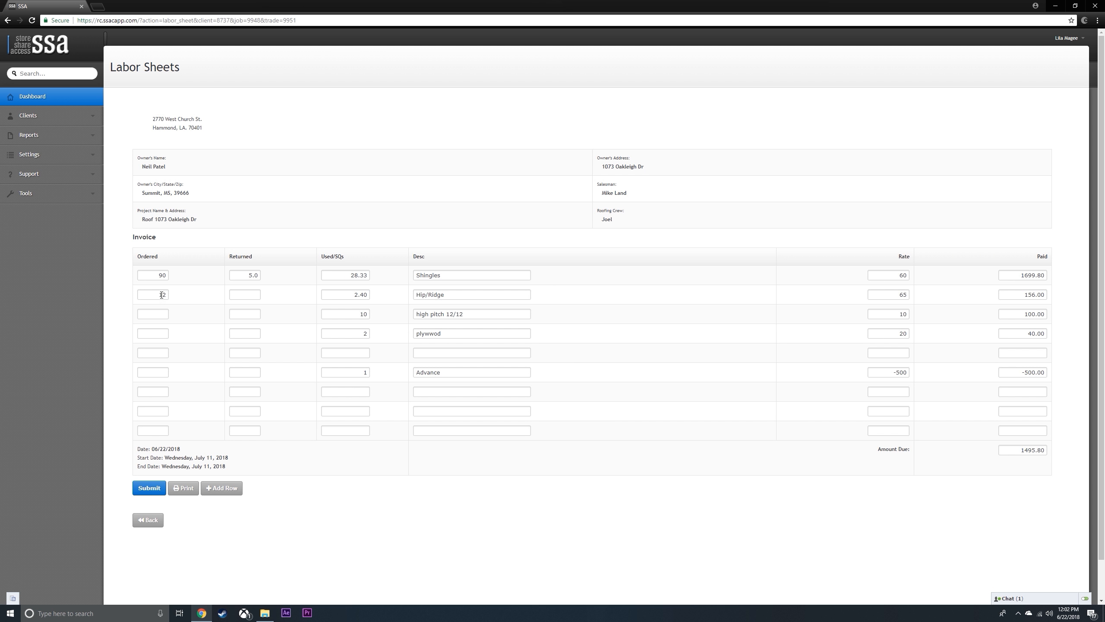
Step: Describe Hip/Ridge as '20 bundles per sq' and open the print preview
click(472, 295)
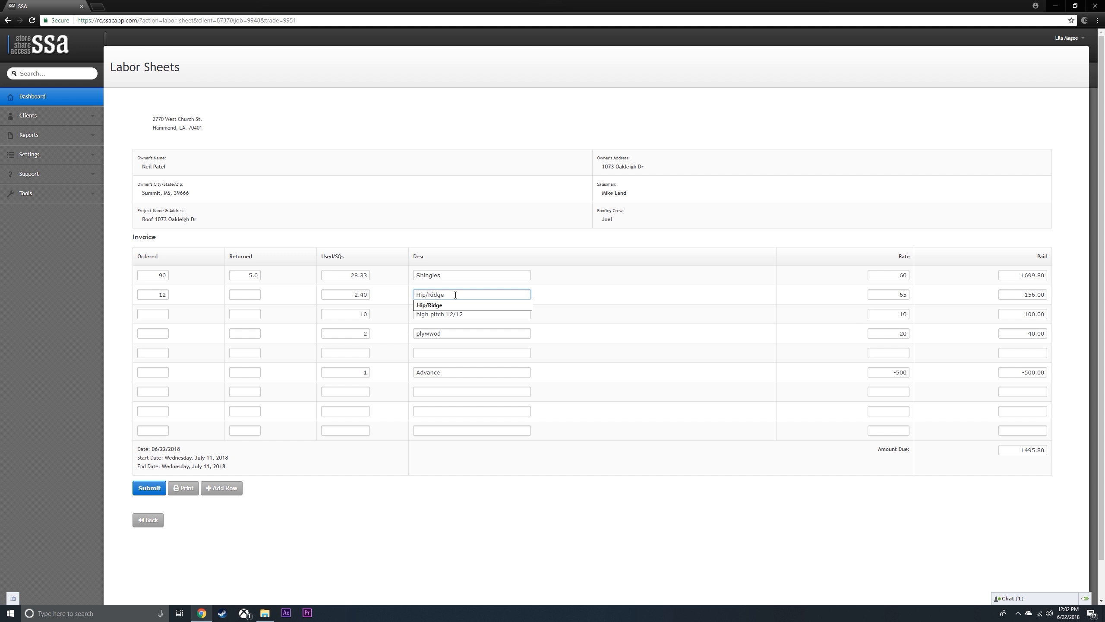
click(430, 305)
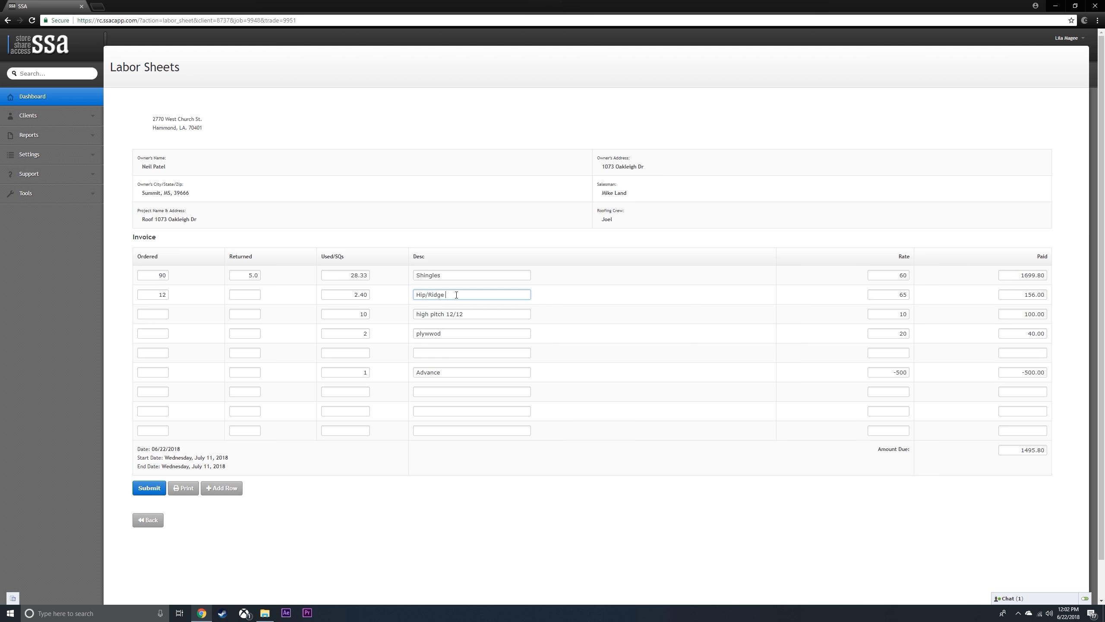
text(20)
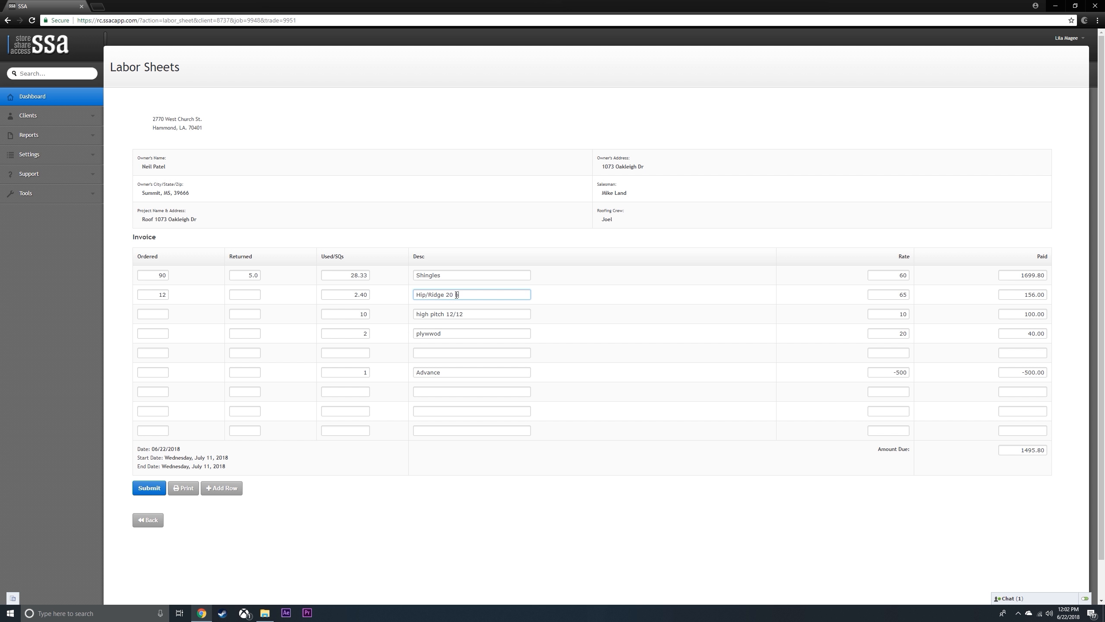
text(Bun)
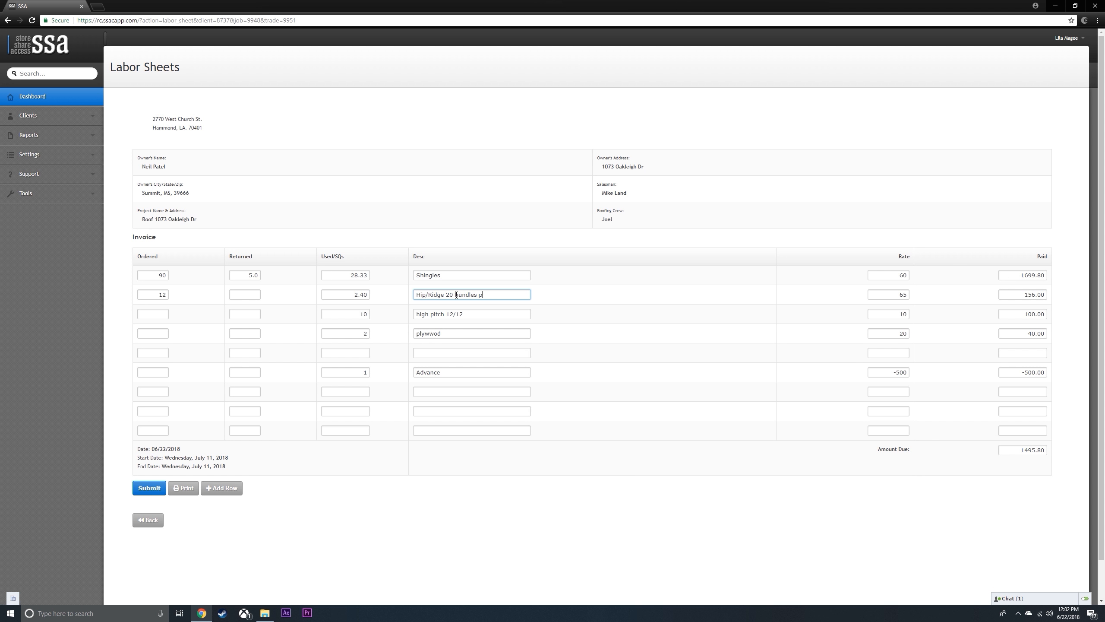
text(er sq)
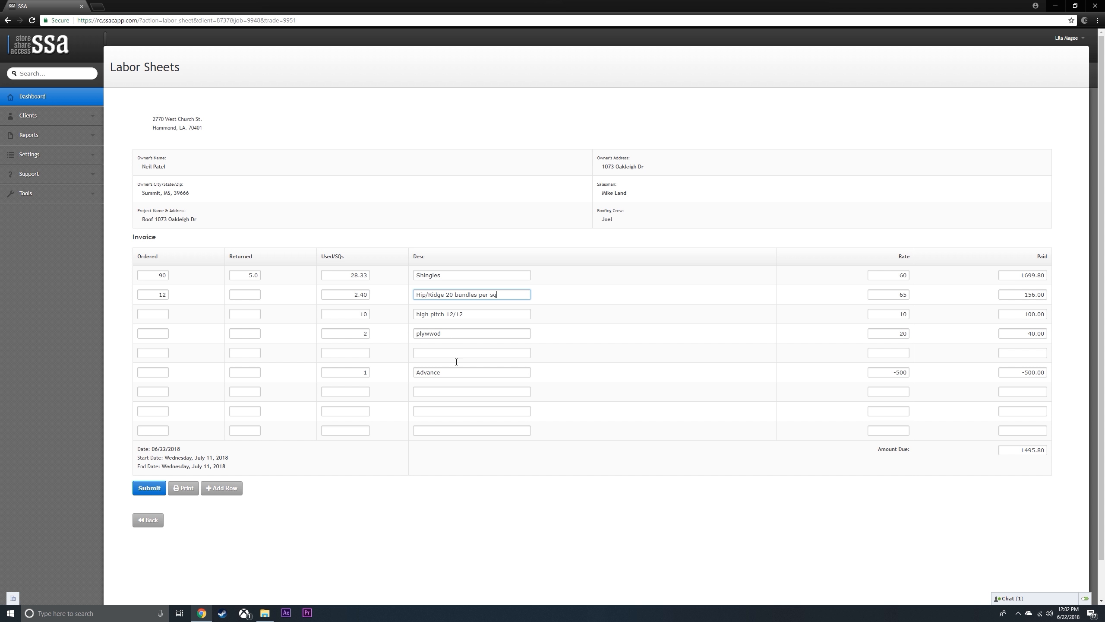
mouse_move(260, 528)
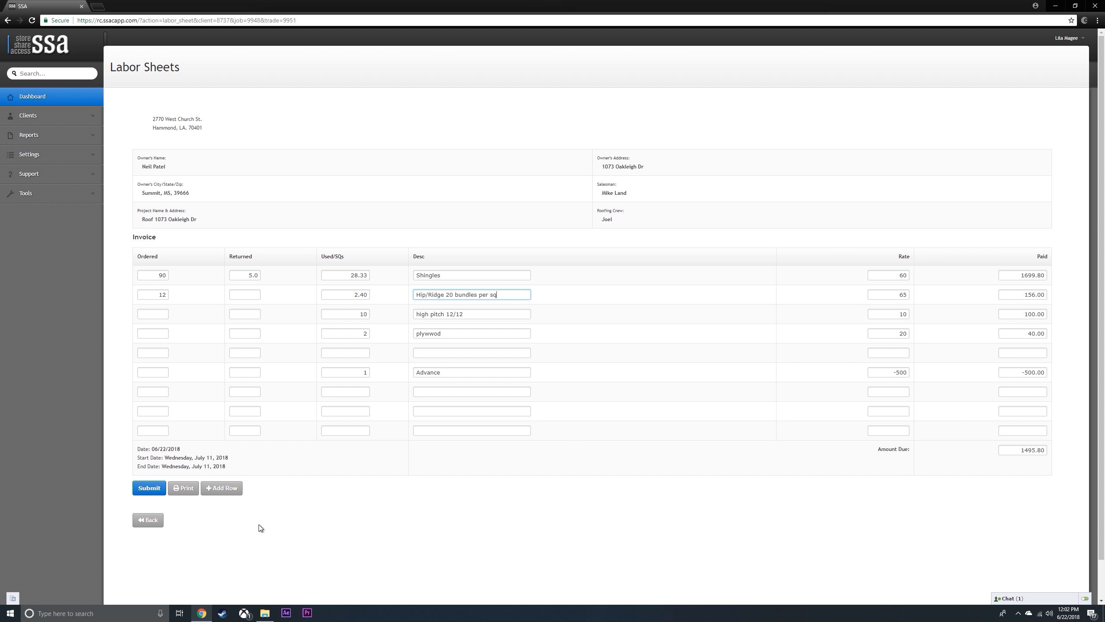
click(183, 488)
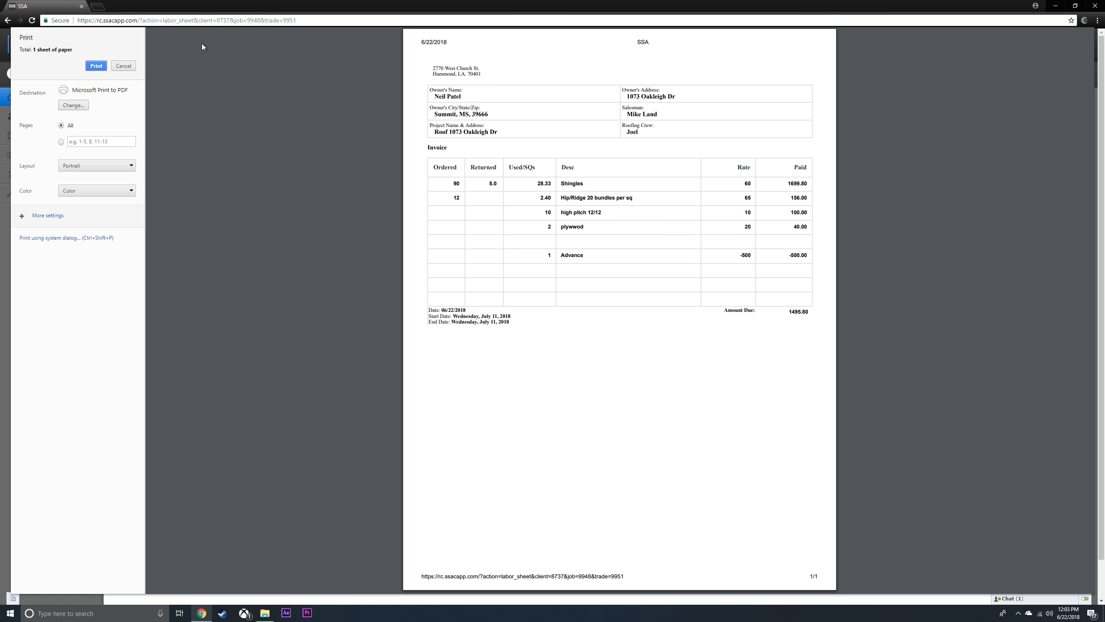
Step: Print to PDF, naming the file 'Labor Sheet' in the invoices folder
click(124, 65)
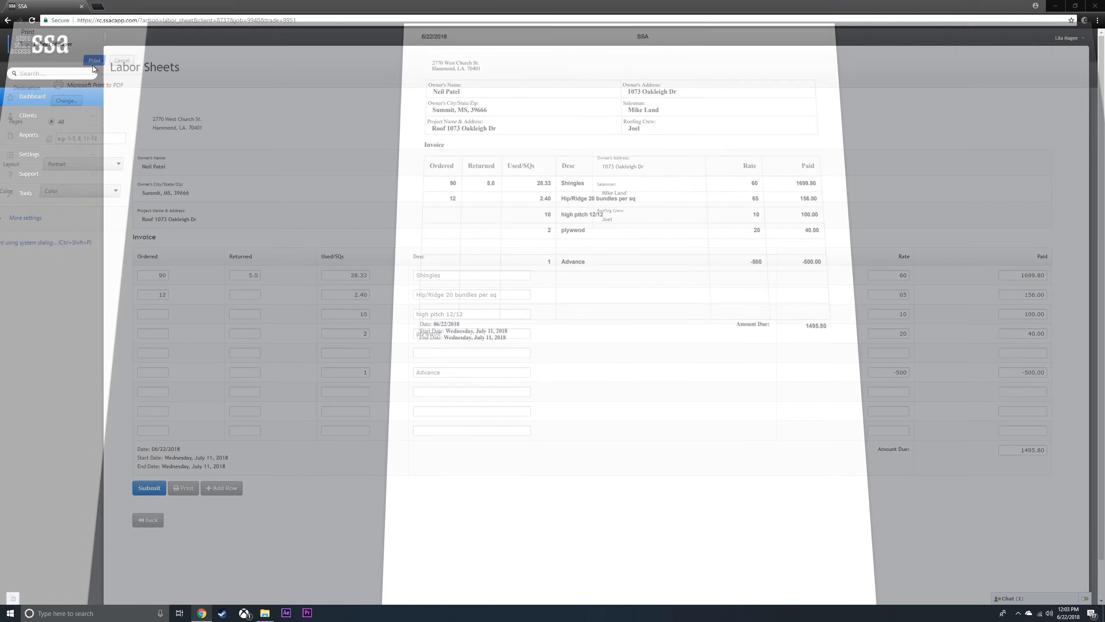
click(94, 61)
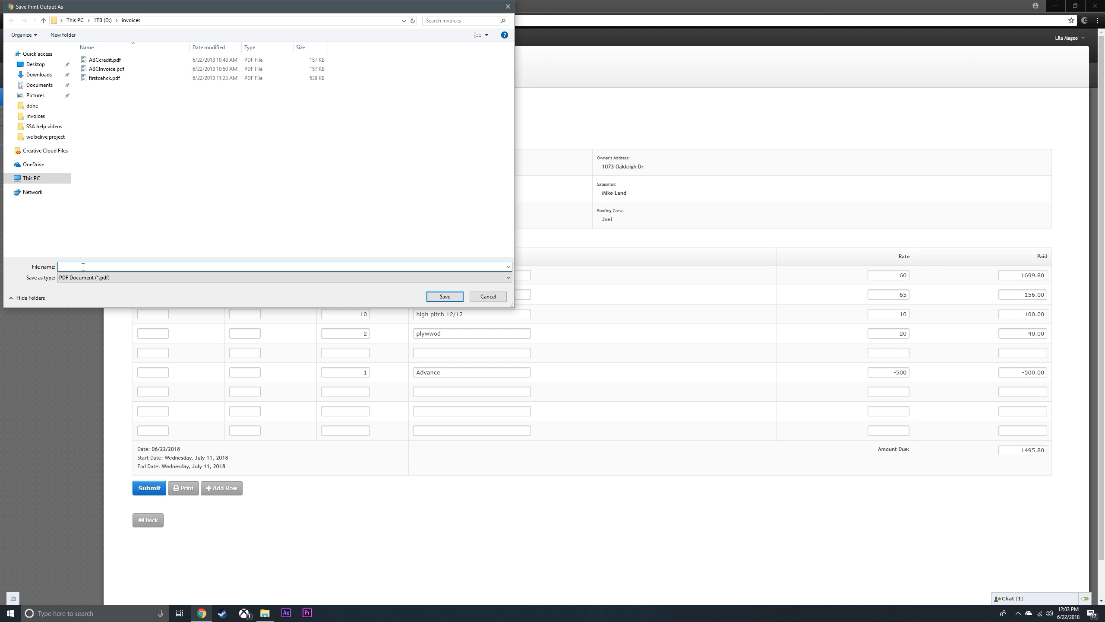
text(Labor Sheet)
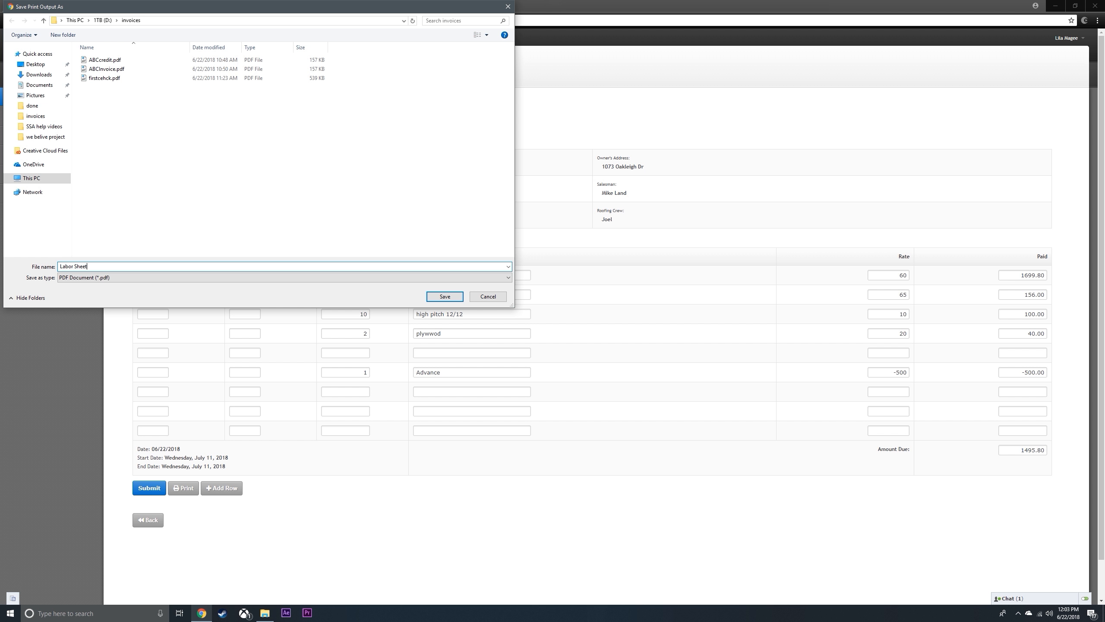
mouse_move(422, 295)
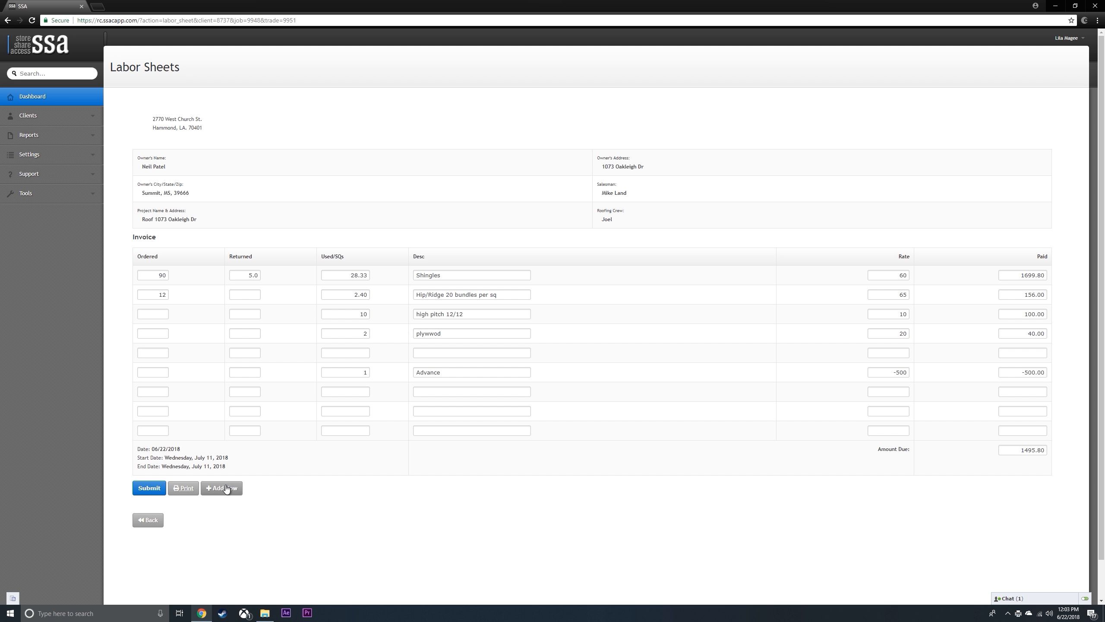
Step: Add two empty invoice rows, then submit the labor sheet
click(222, 488)
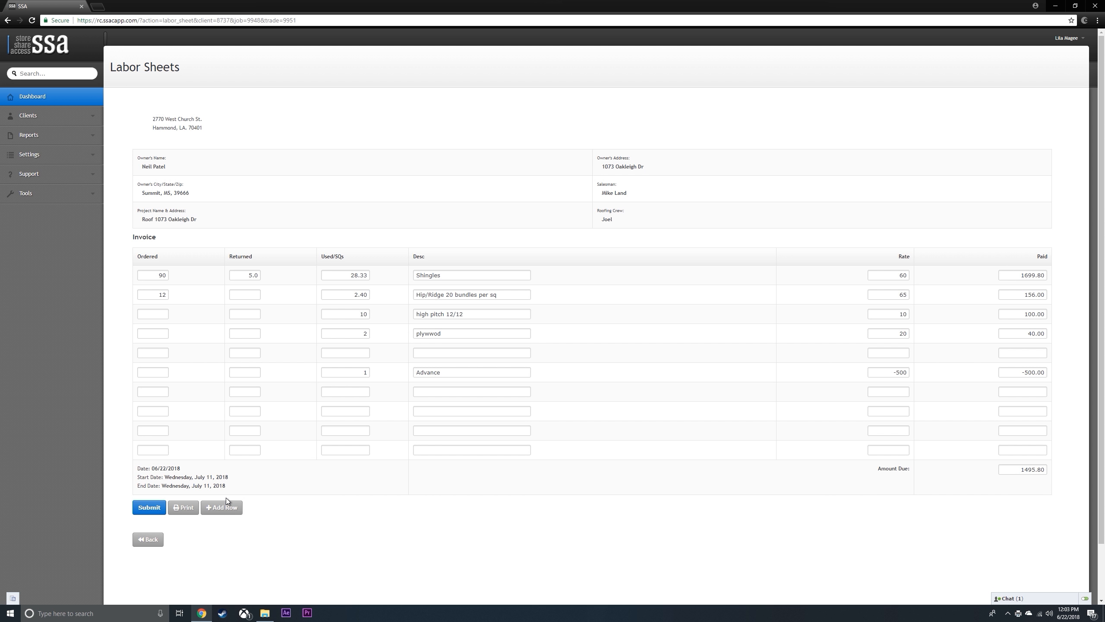
click(221, 507)
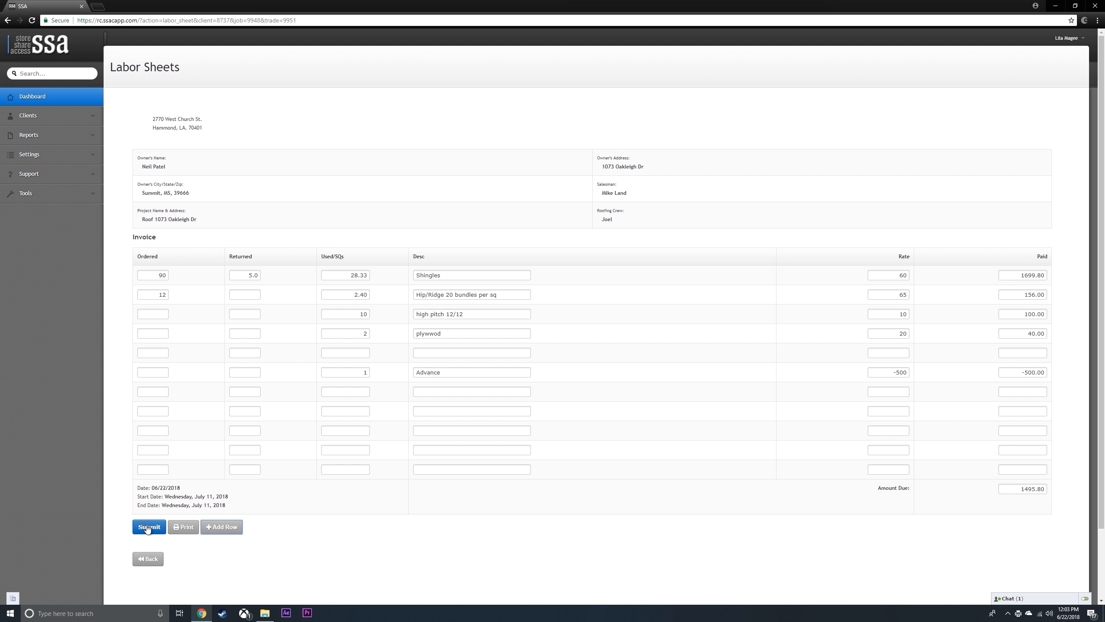
click(148, 527)
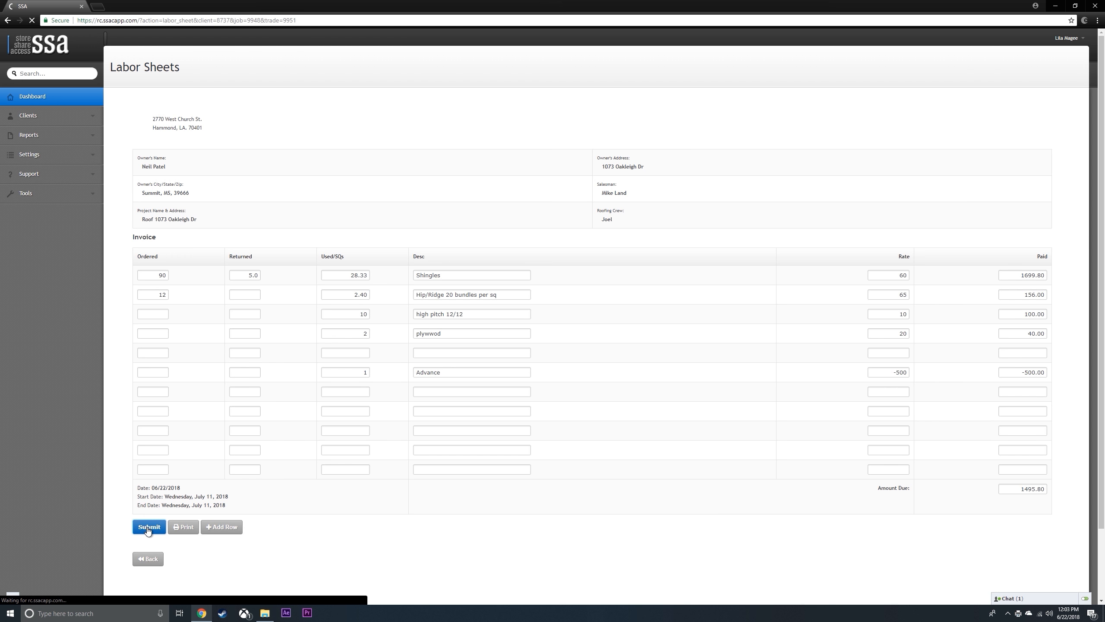
click(149, 527)
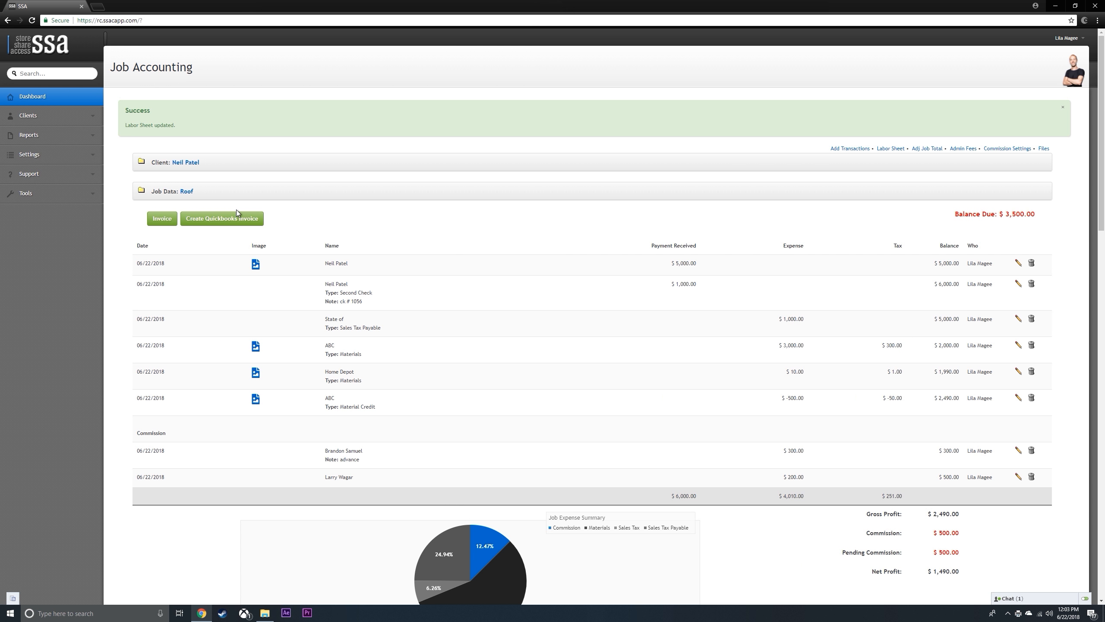
mouse_move(180, 193)
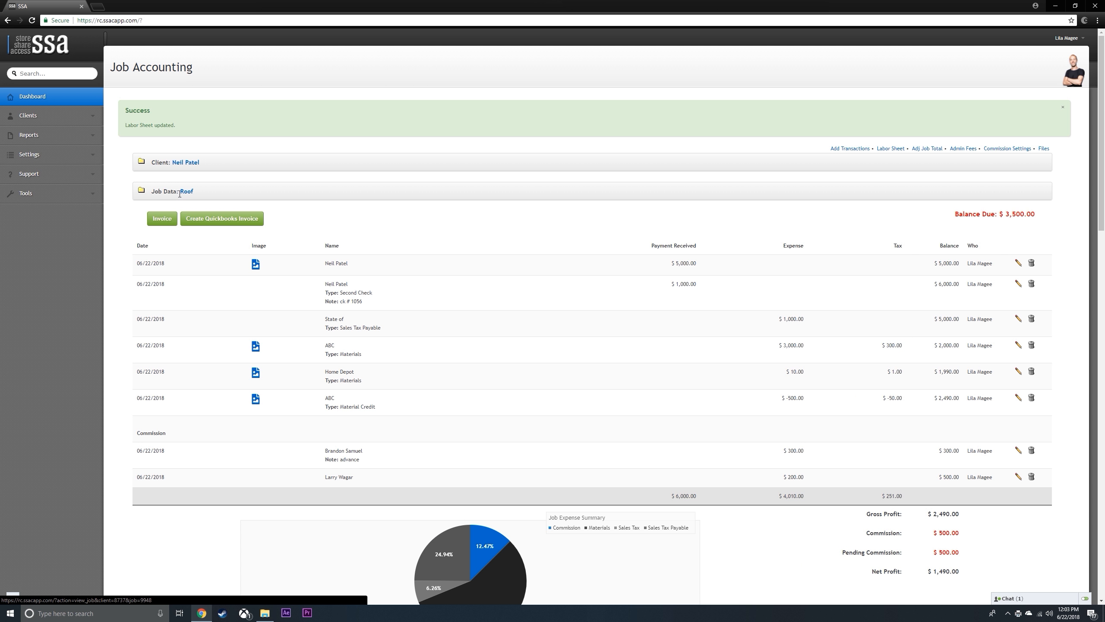
Step: Open the Roof job's page and scroll down to the New File upload form
click(187, 191)
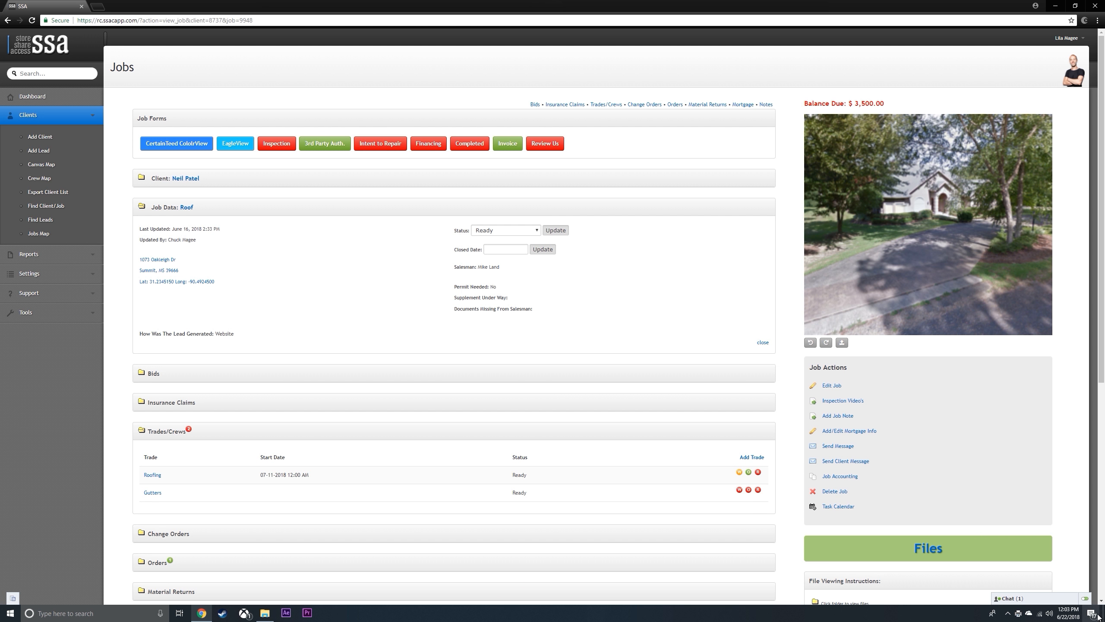
scroll(down, 3)
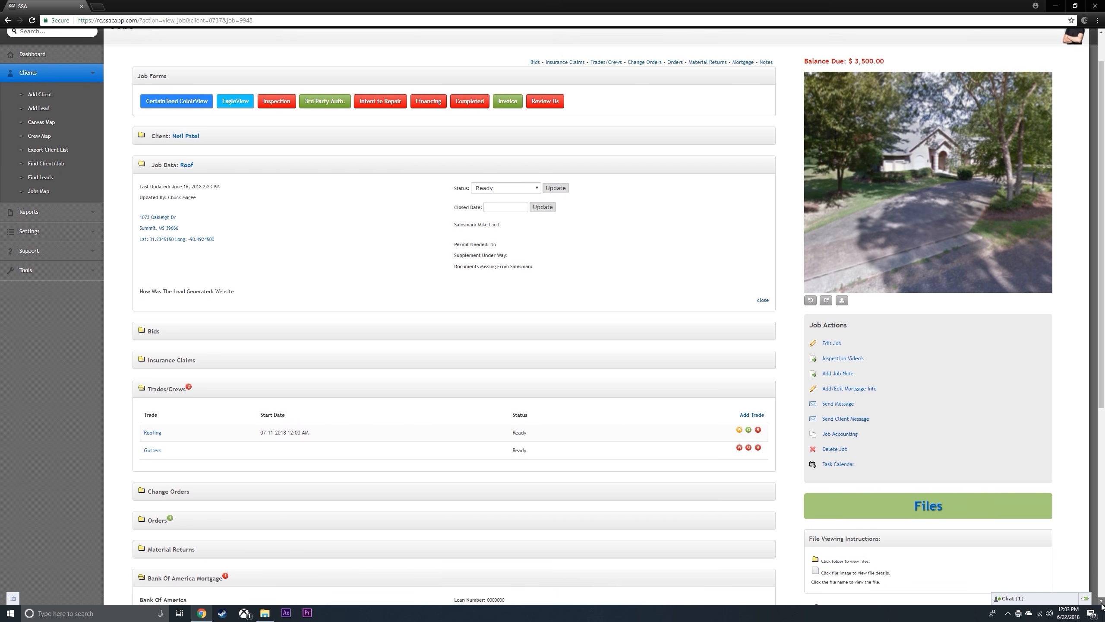
scroll(down, 3)
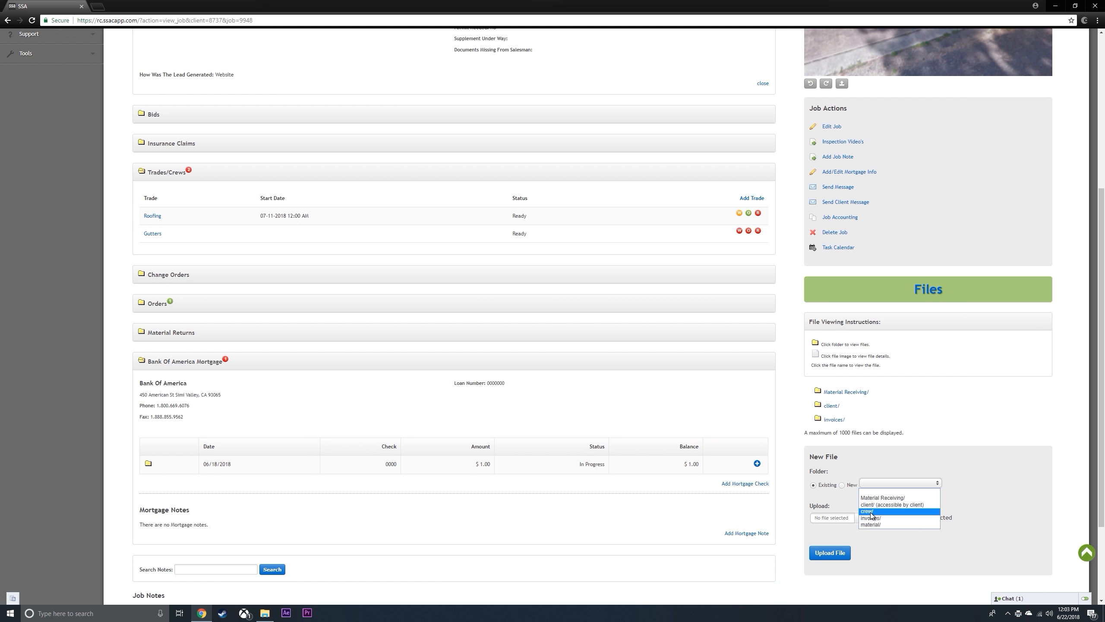
Step: Upload Labor Sheet.pdf into the Roof job's crew/ folder
click(872, 517)
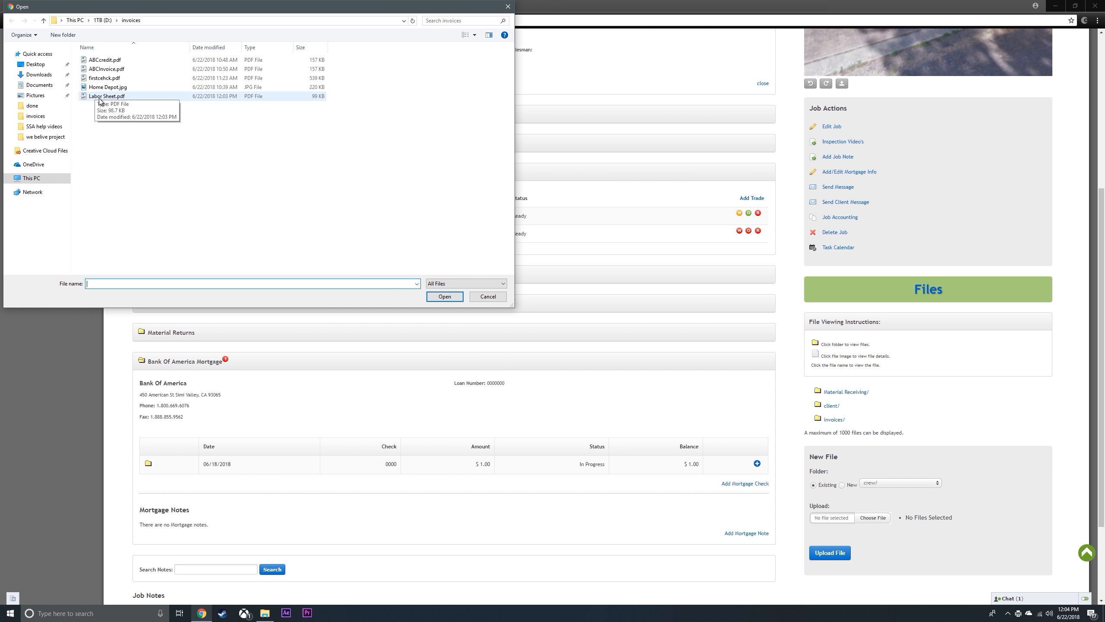
click(102, 96)
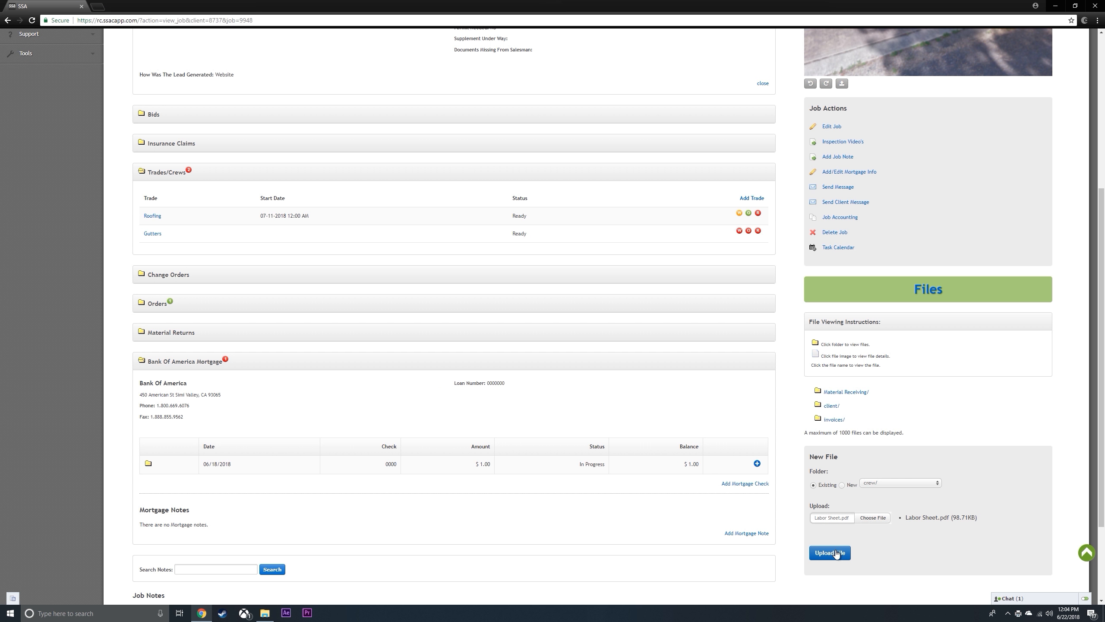
click(830, 552)
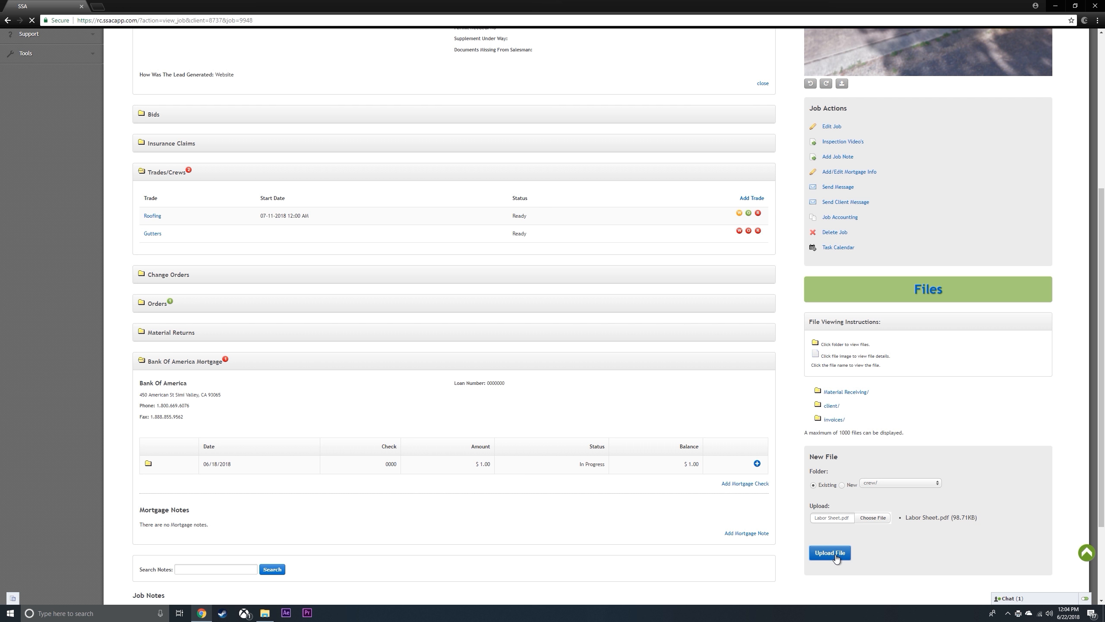
click(830, 553)
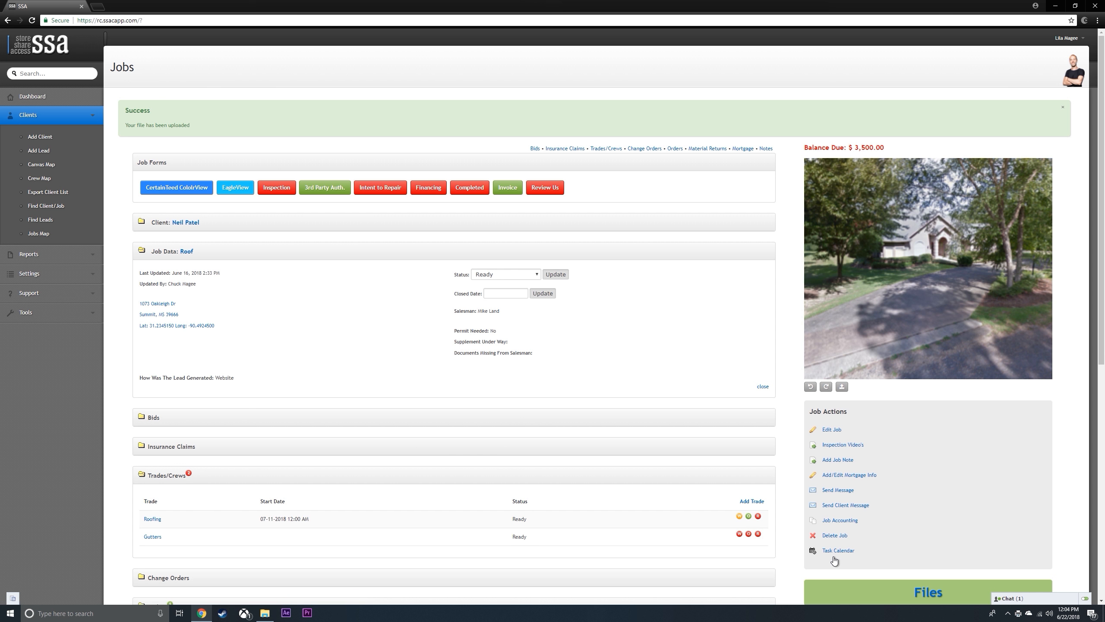